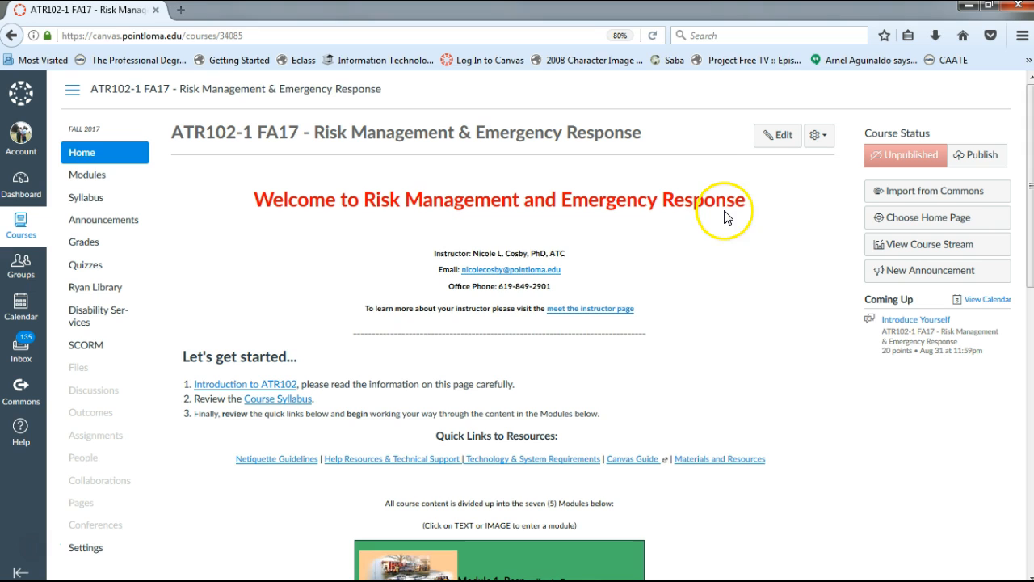
pyautogui.moveTo(707, 177)
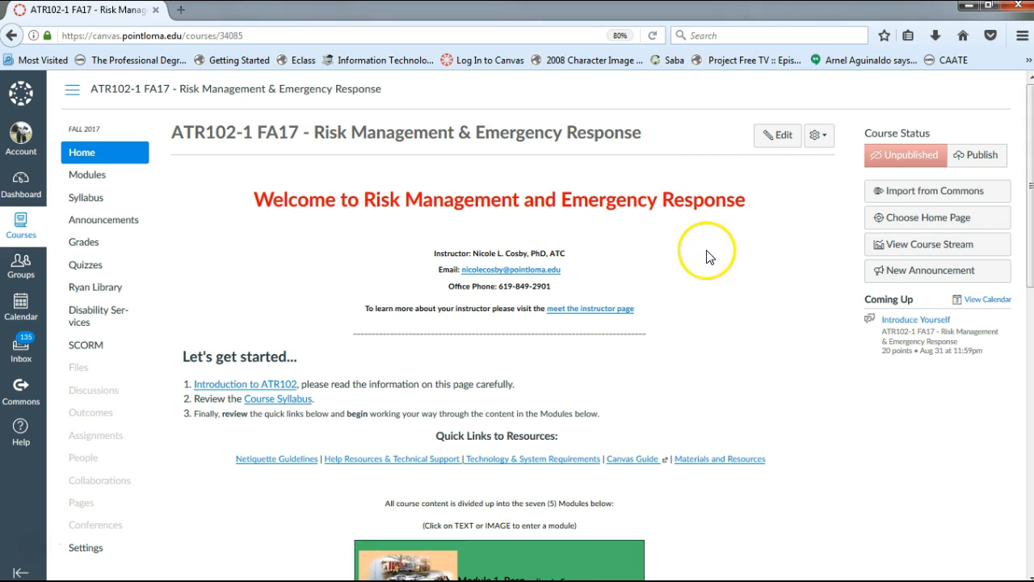
pyautogui.moveTo(534, 269)
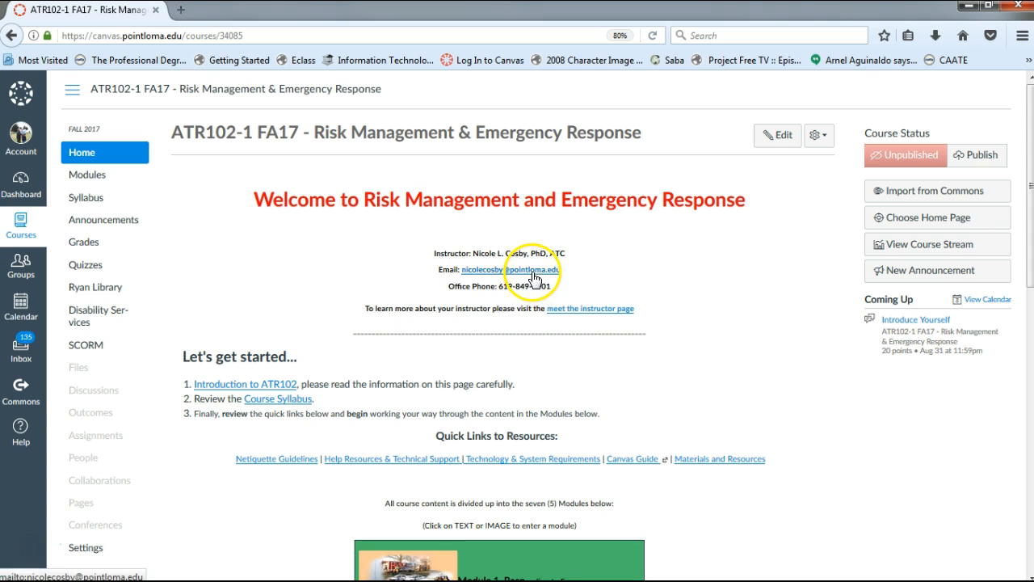
pyautogui.moveTo(279, 399)
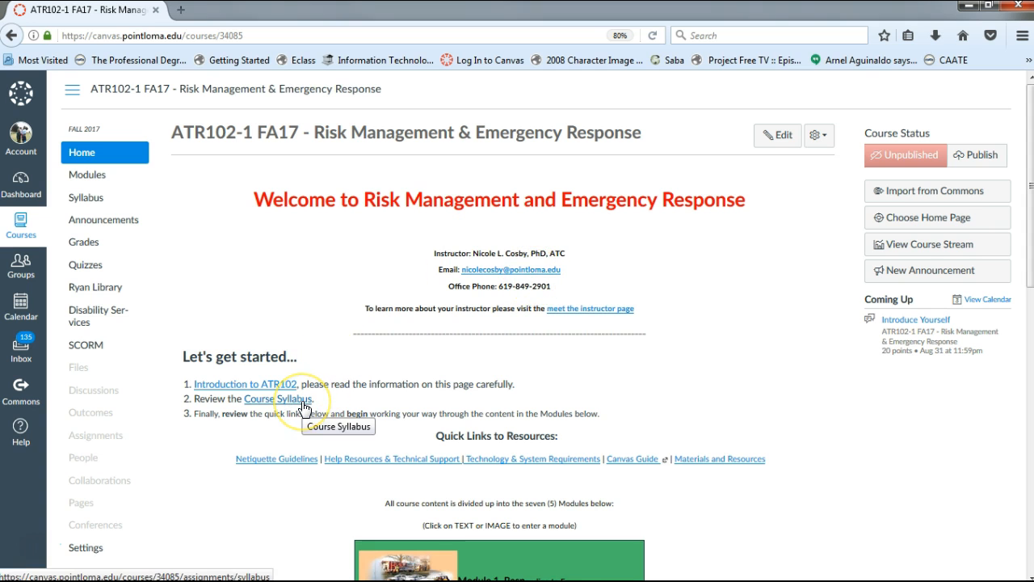
# - Open the Syllabus and scroll past course details, description and learning outcomes to Required Textbook
pyautogui.scroll(-3)
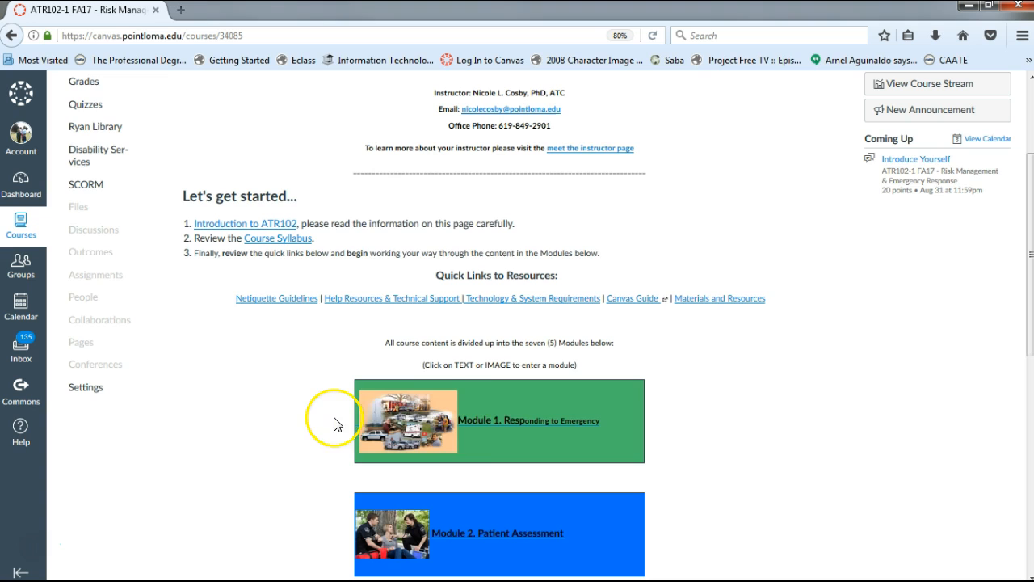
pyautogui.scroll(-3)
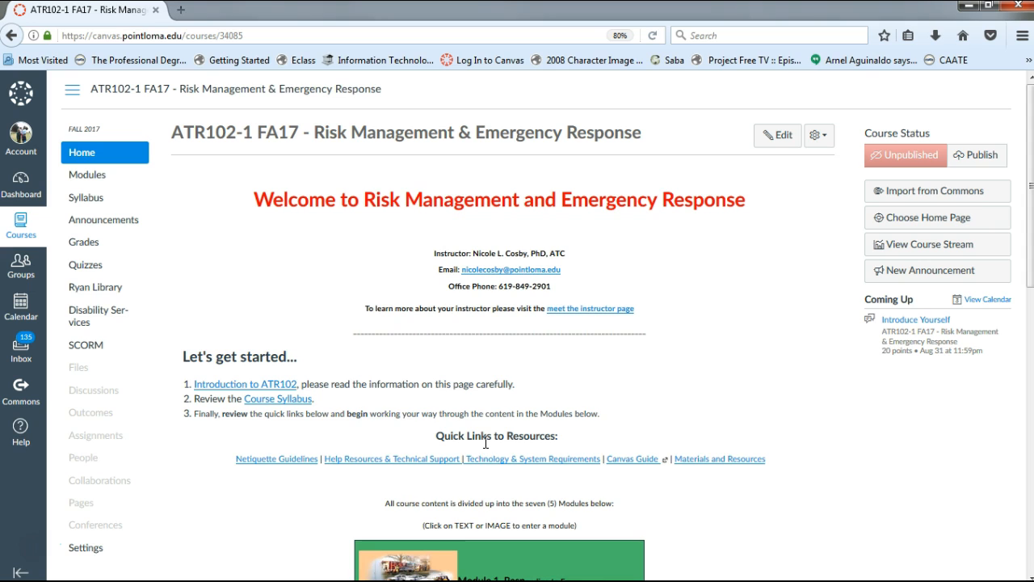
pyautogui.moveTo(320, 338)
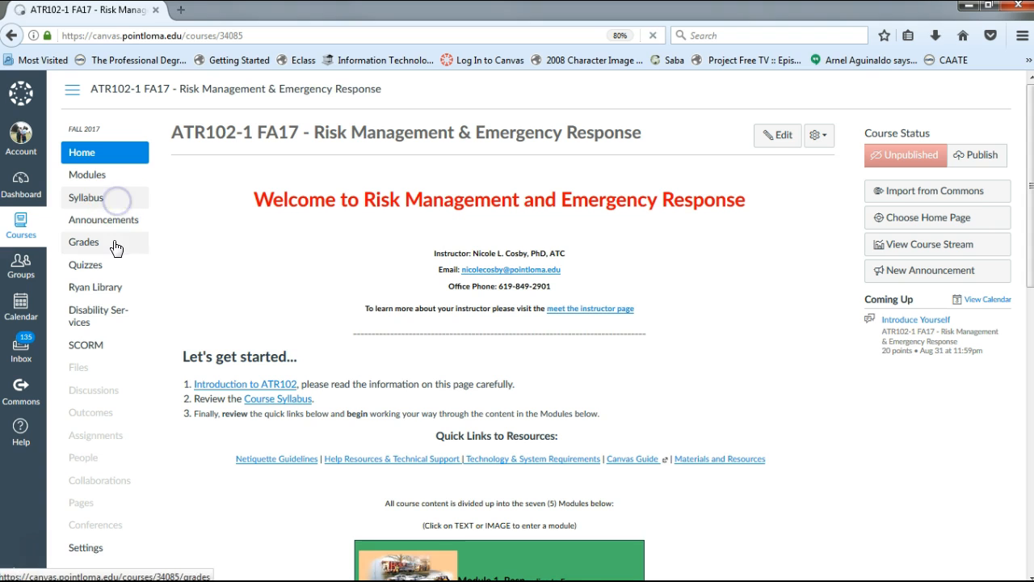
pyautogui.click(85, 198)
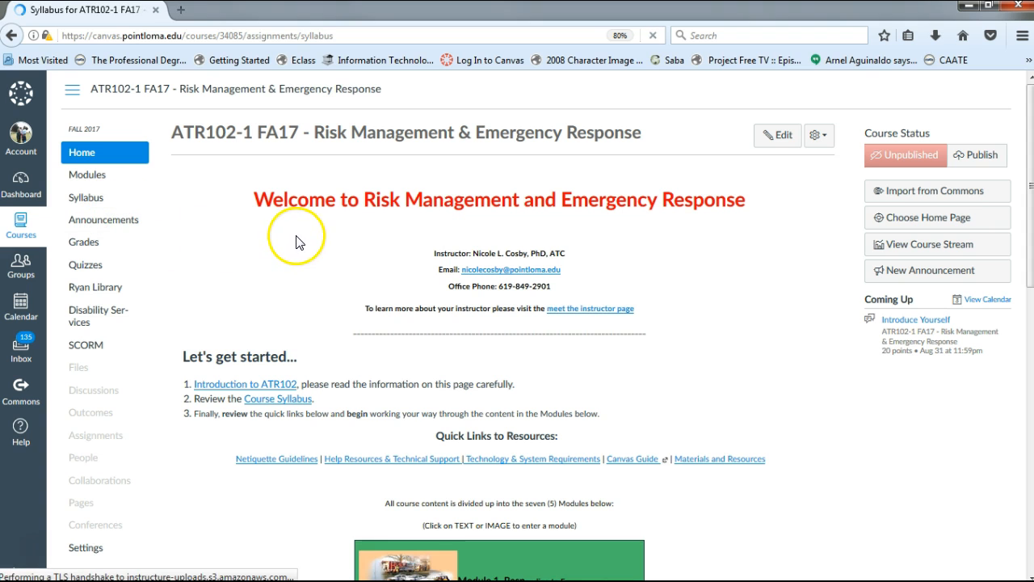
pyautogui.click(86, 197)
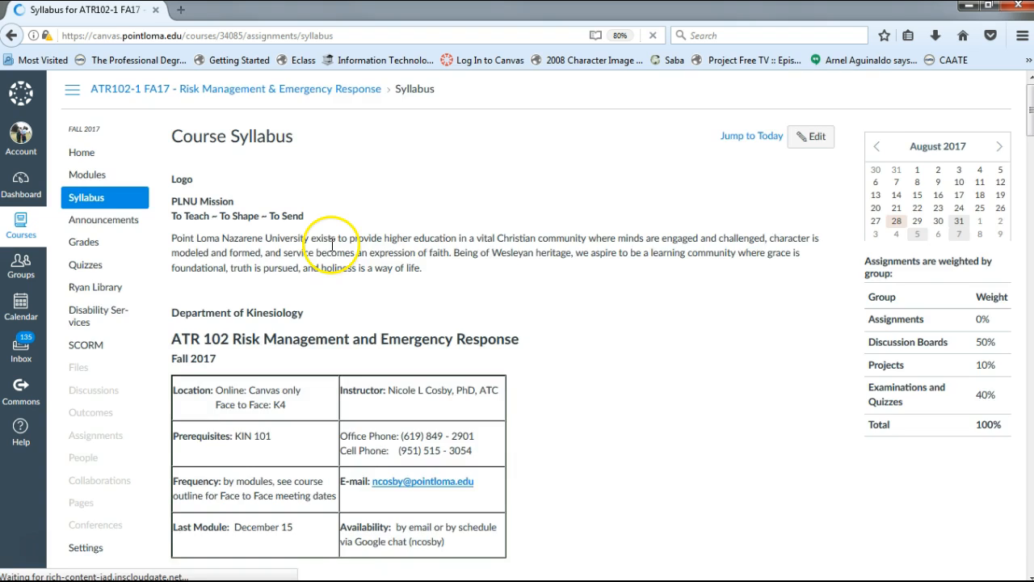
pyautogui.scroll(-3)
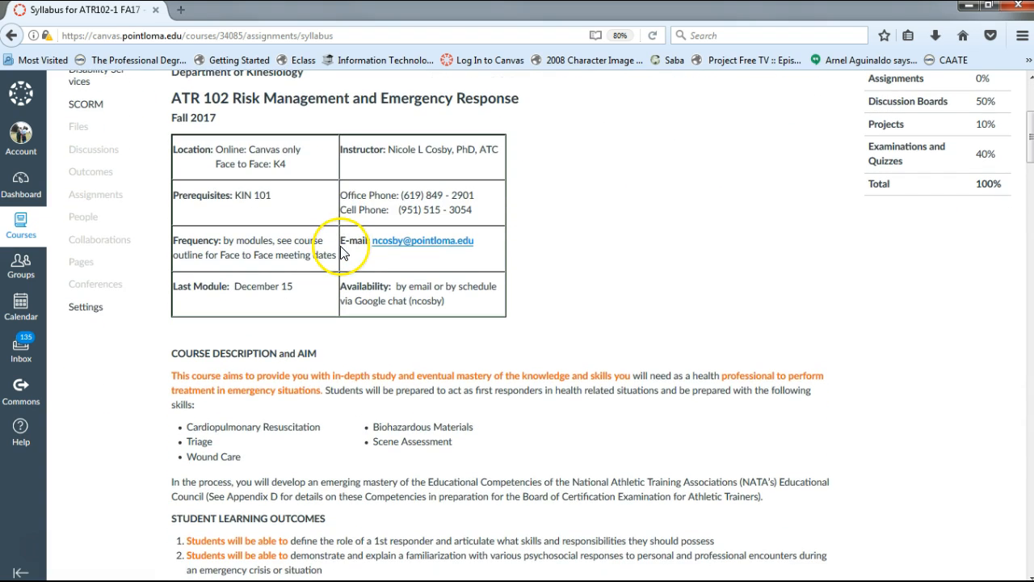
pyautogui.moveTo(320, 190)
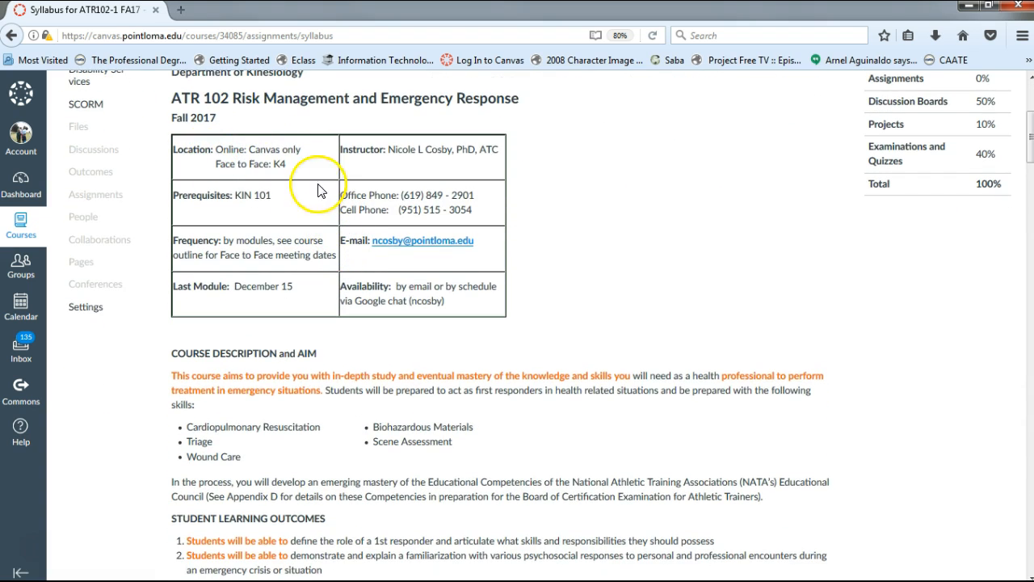
pyautogui.moveTo(269, 144)
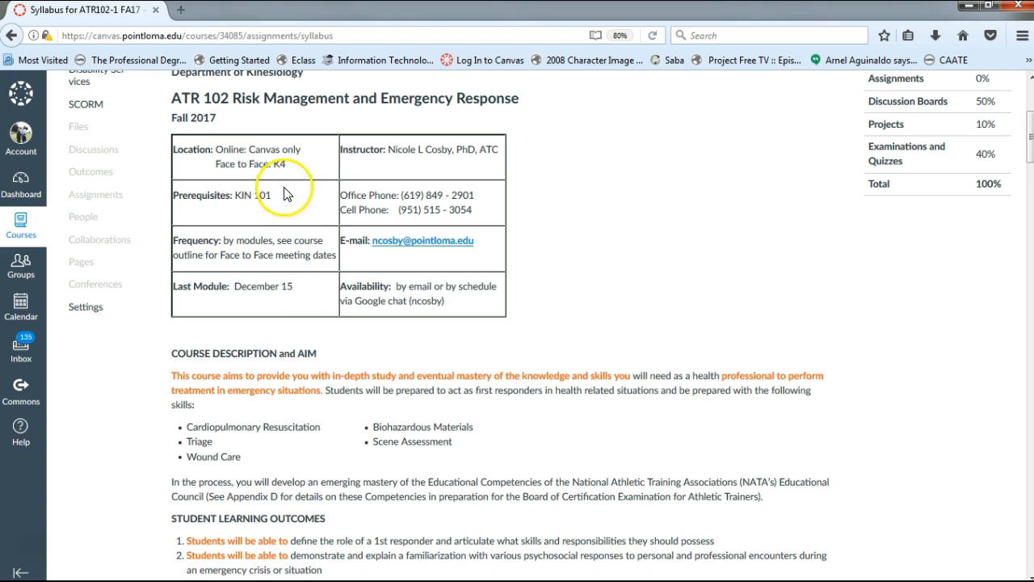
pyautogui.scroll(-3)
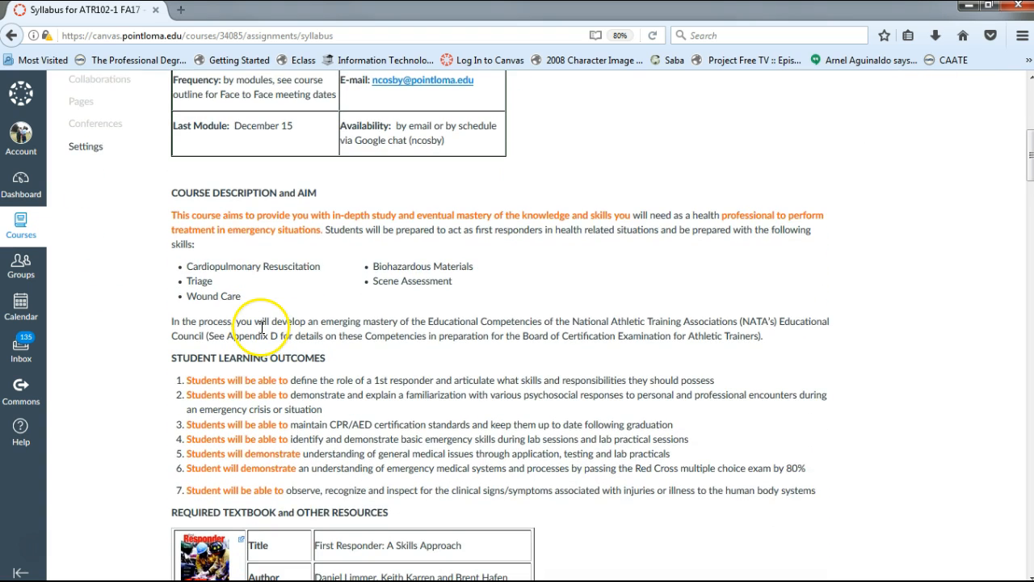
pyautogui.scroll(-3)
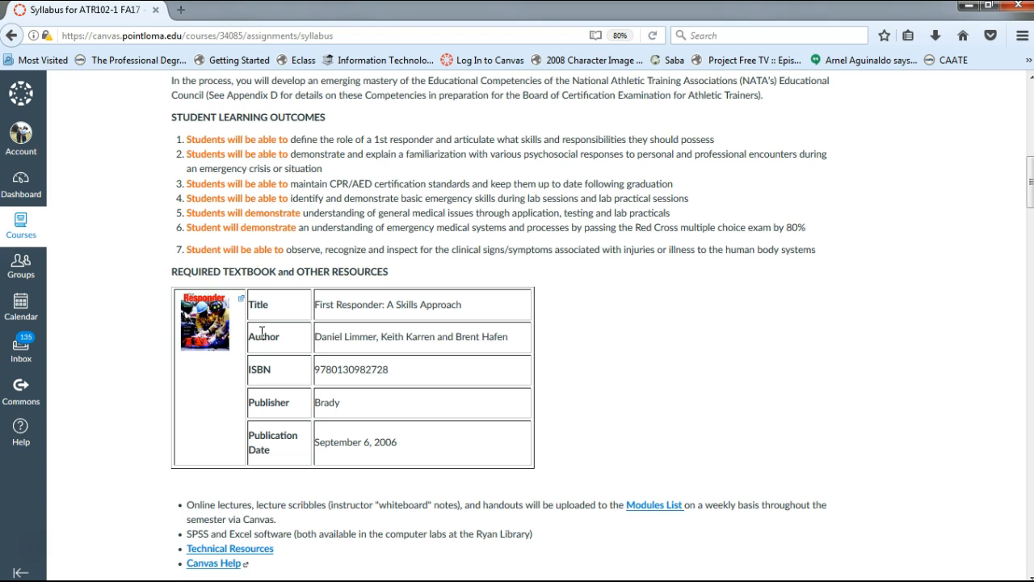
pyautogui.moveTo(271, 327)
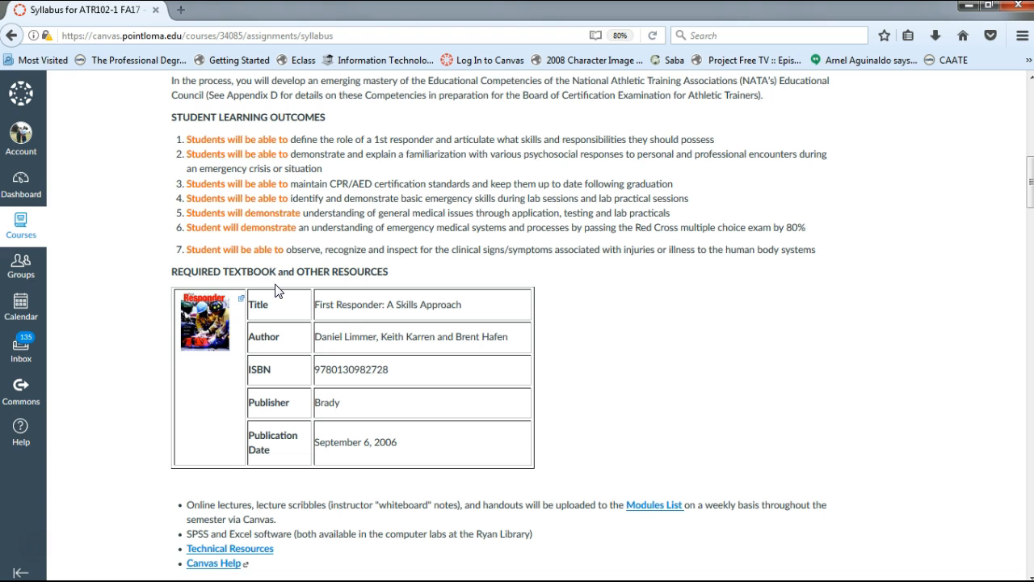
pyautogui.scroll(-3)
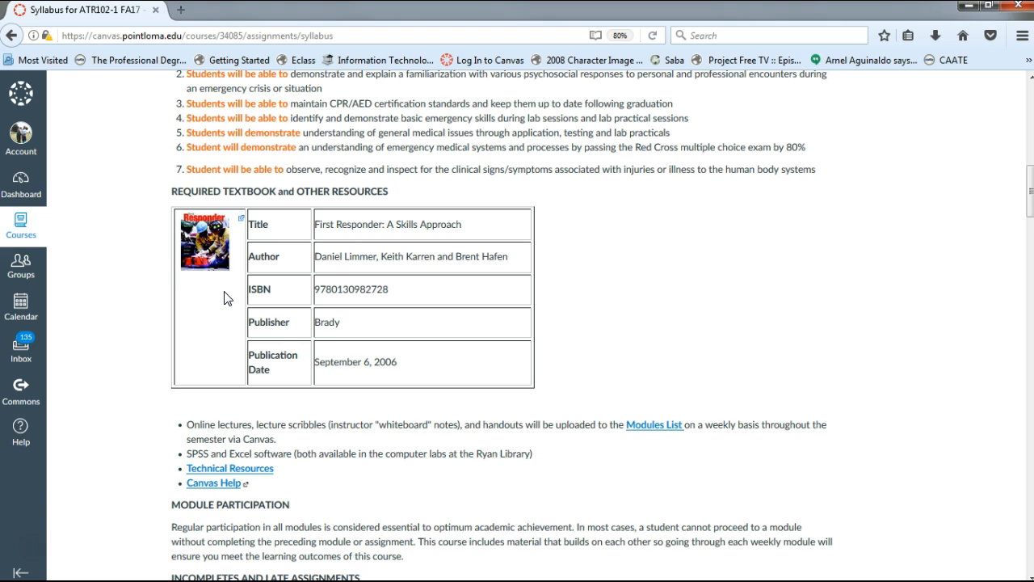
pyautogui.moveTo(232, 293)
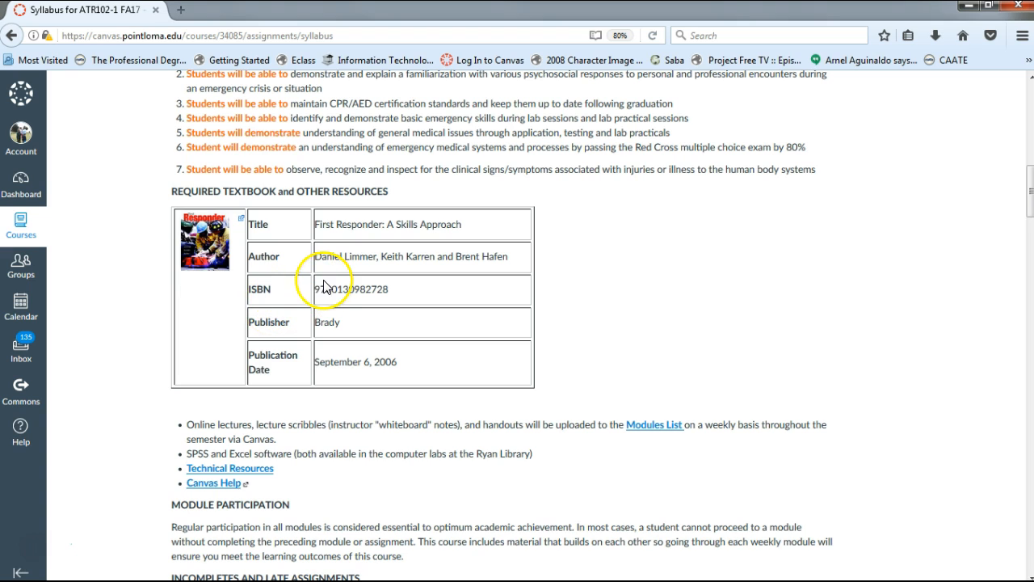
pyautogui.moveTo(216, 299)
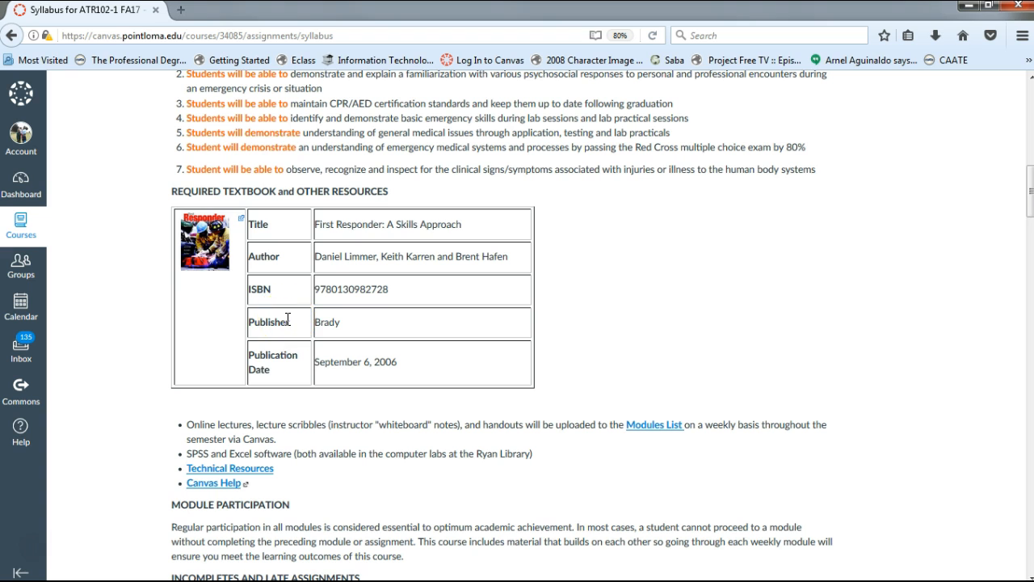
# - Scroll through Module Participation, Incompletes and Late Assignments, and Credit Hour Information
pyautogui.scroll(-3)
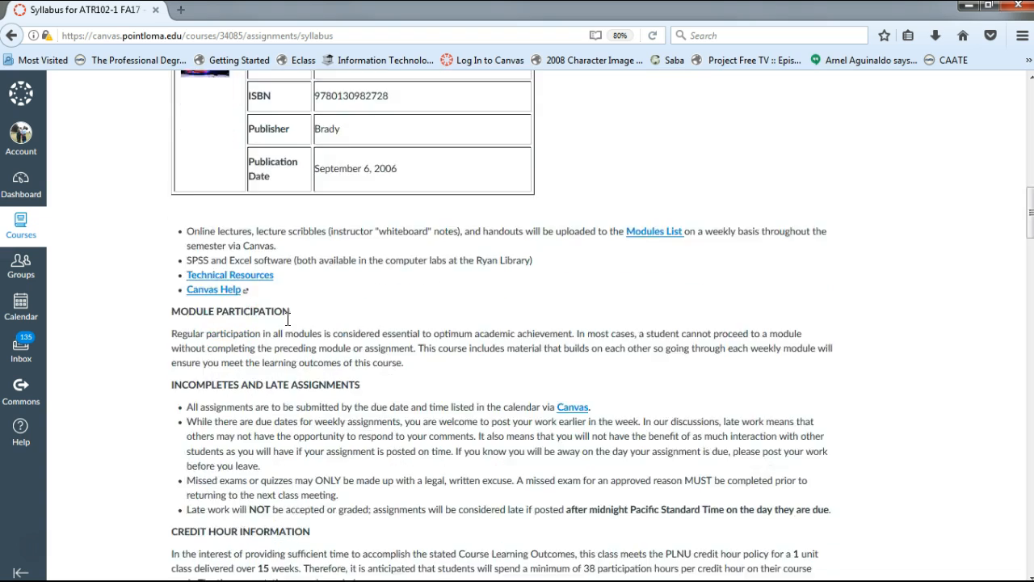
pyautogui.scroll(-3)
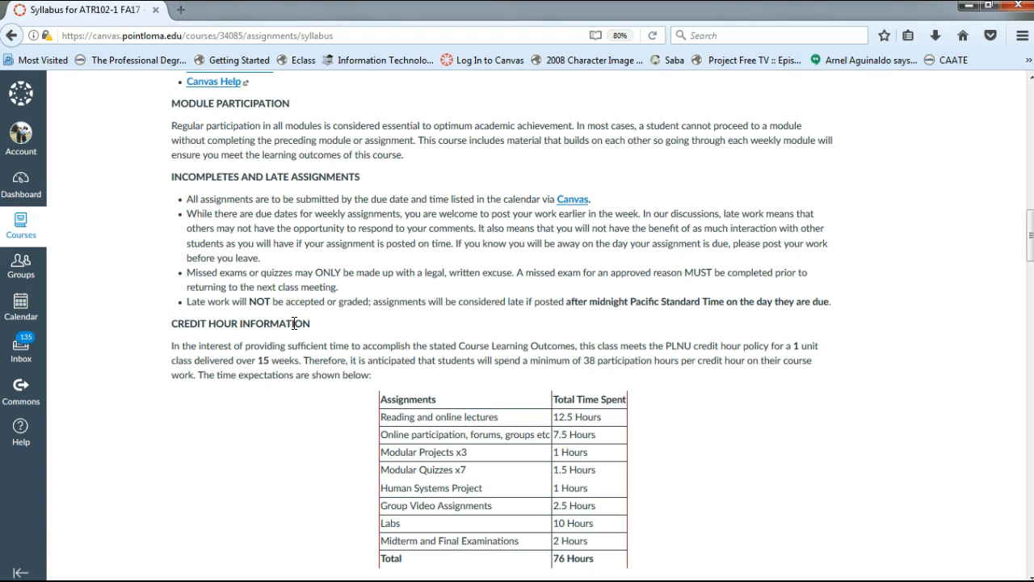
pyautogui.moveTo(294, 324)
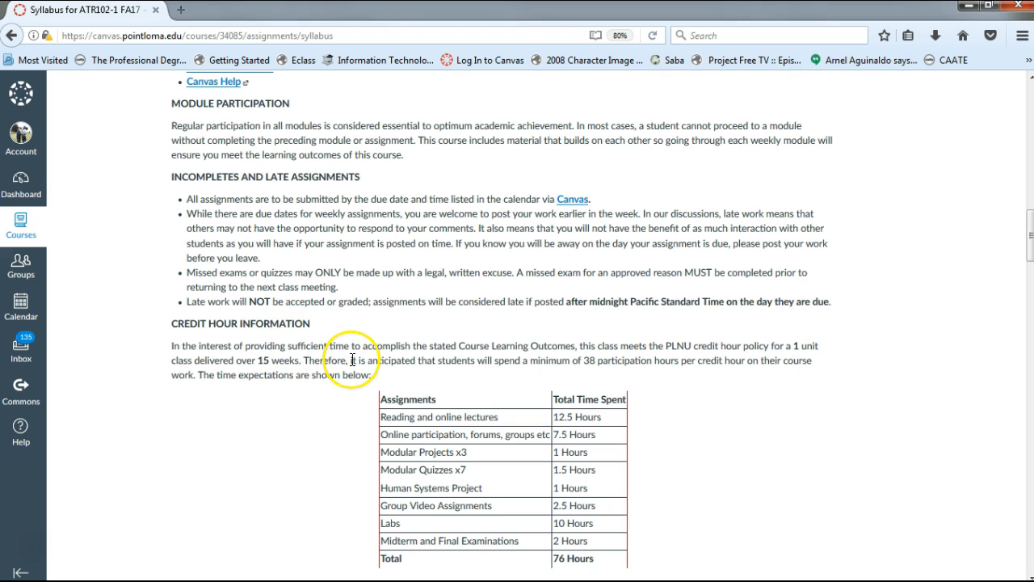
pyautogui.scroll(-3)
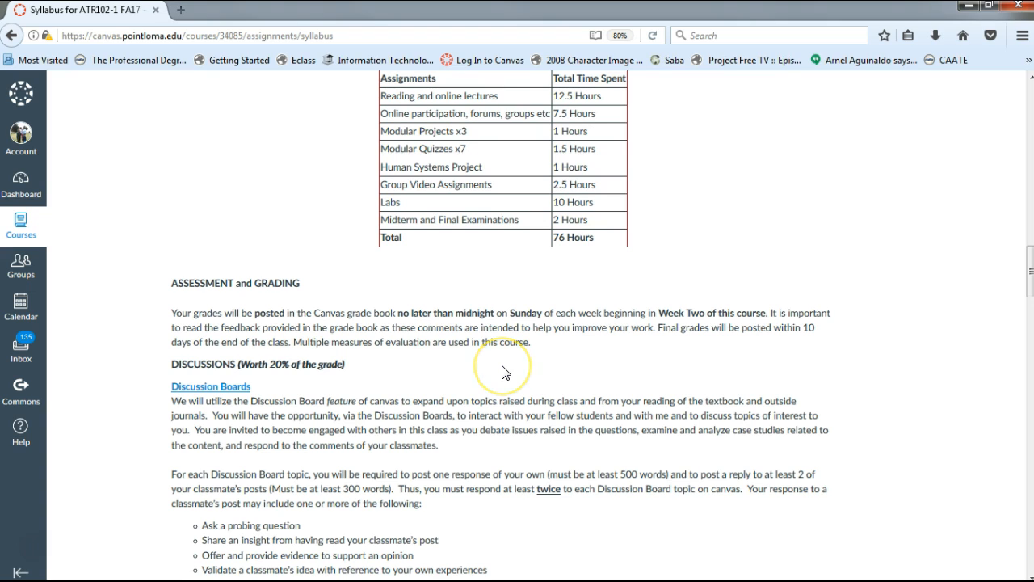
pyautogui.moveTo(504, 372)
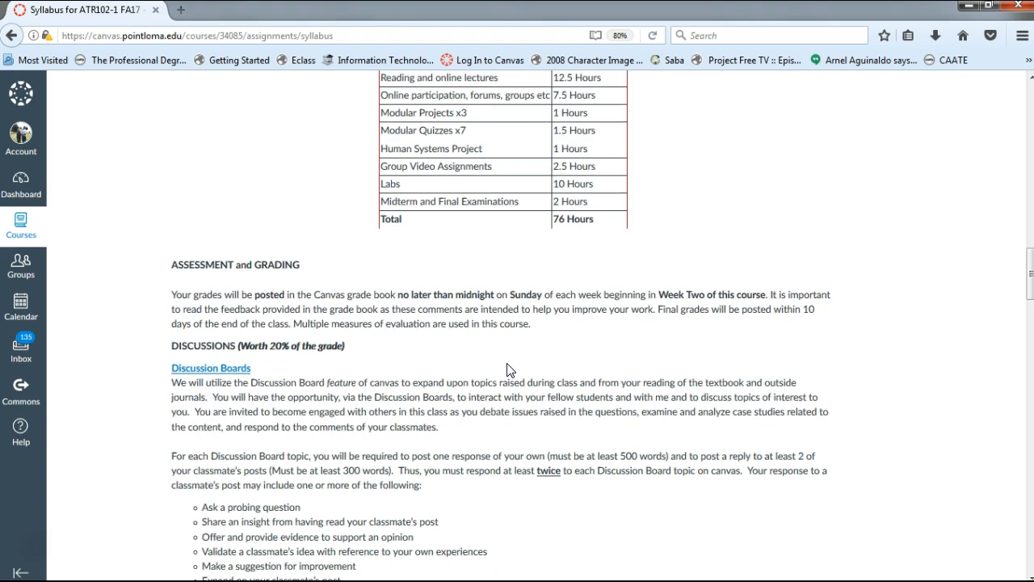
# - Scroll the syllabus through Discussions, Projects and Examinations, then back to late-assignment rules
pyautogui.scroll(-3)
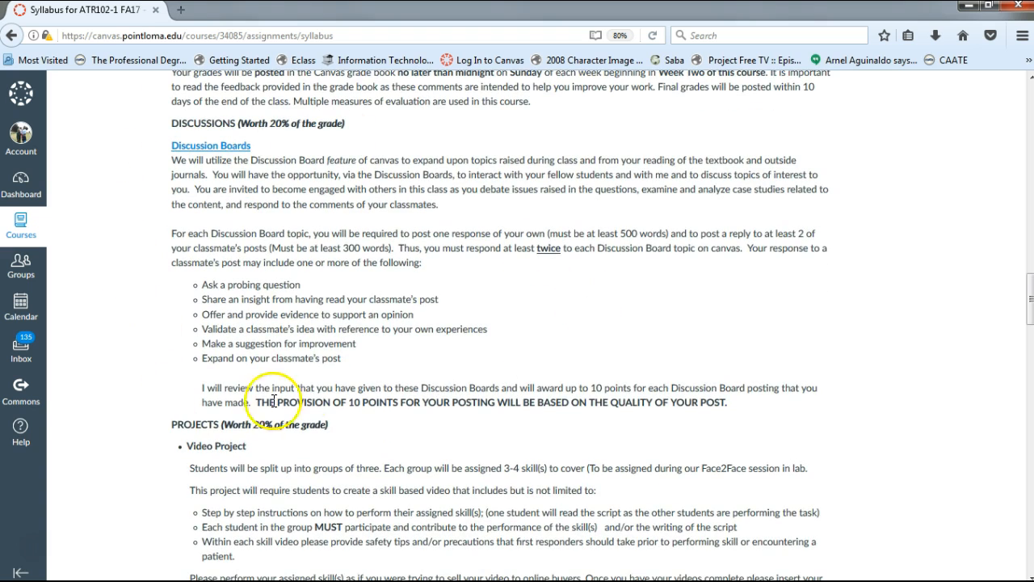
pyautogui.moveTo(390, 362)
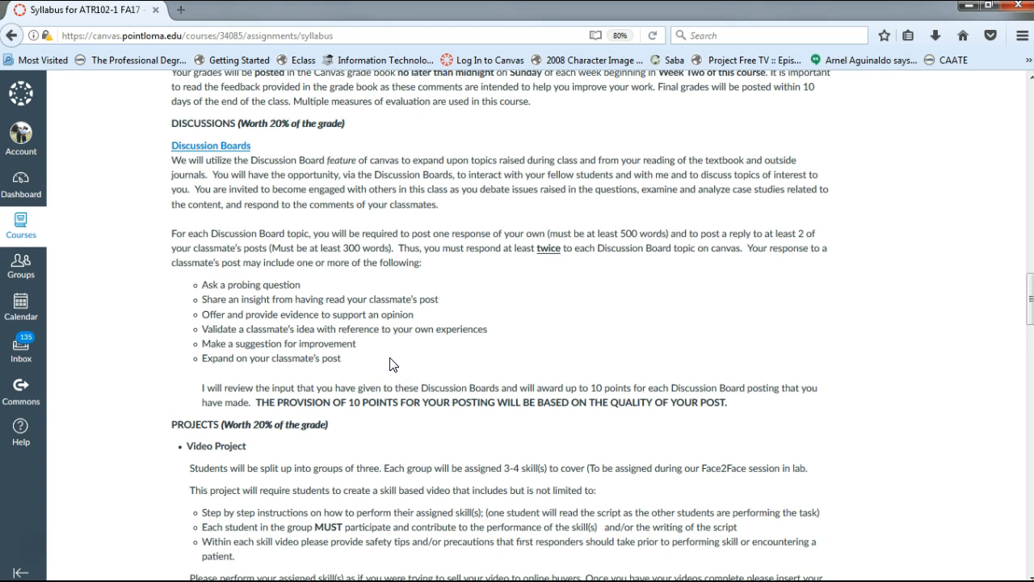
pyautogui.scroll(-3)
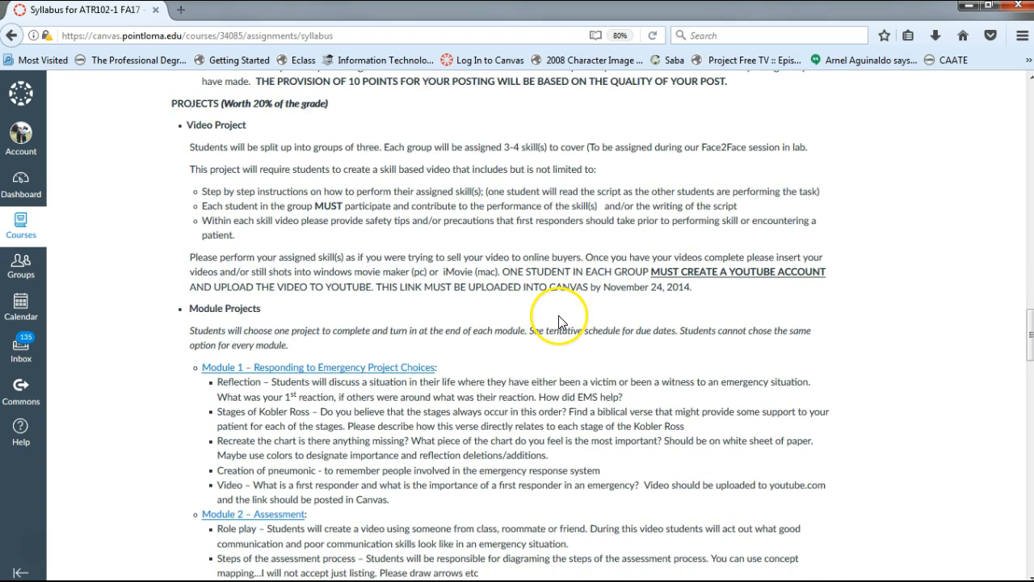
pyautogui.scroll(-3)
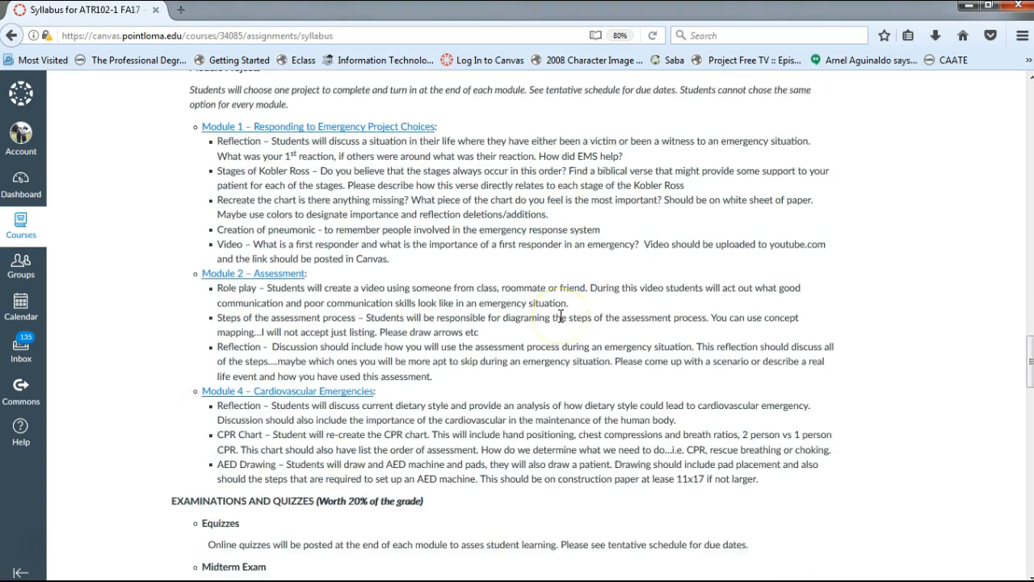
pyautogui.scroll(-3)
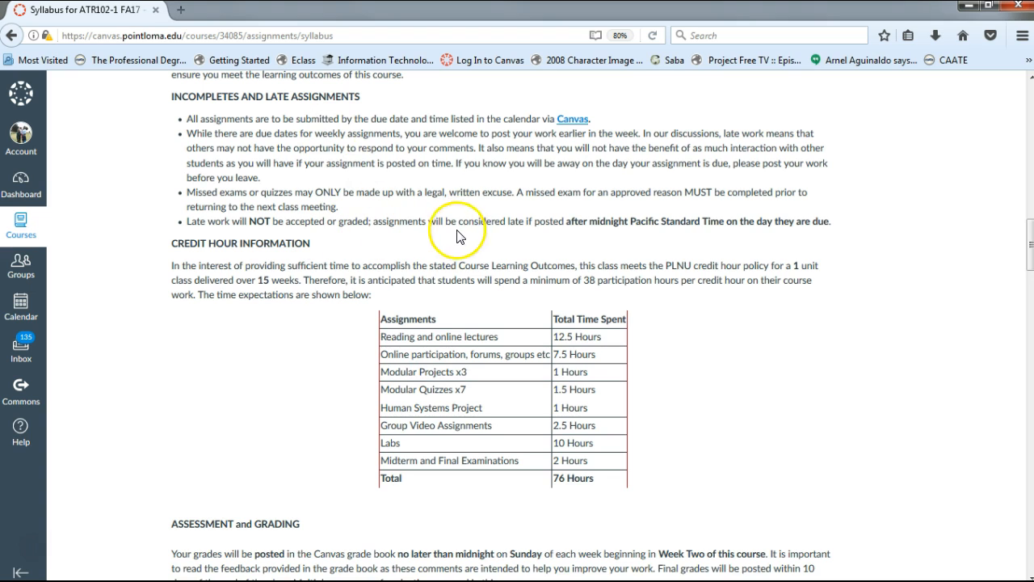
pyautogui.moveTo(552, 227)
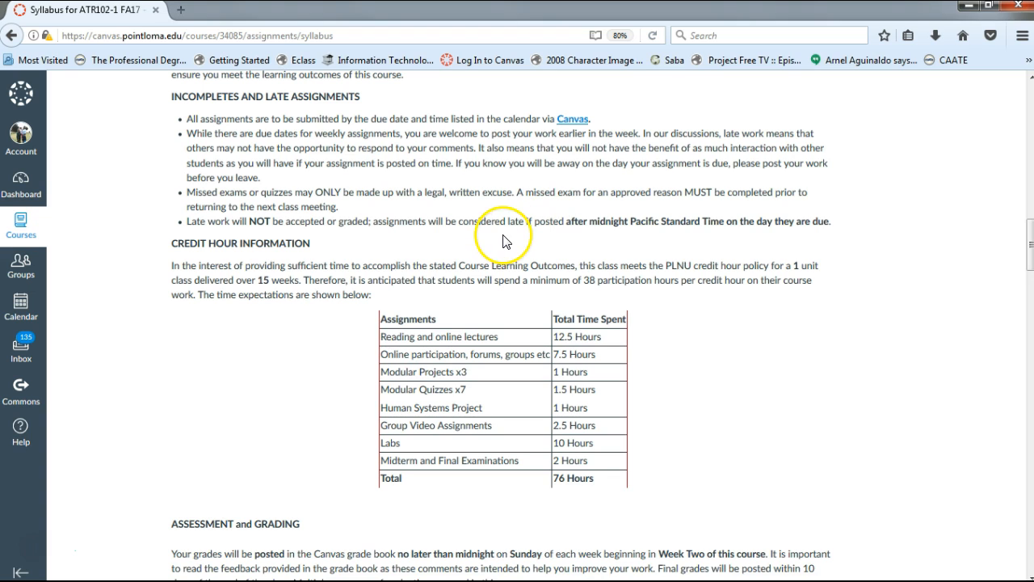
pyautogui.moveTo(516, 239)
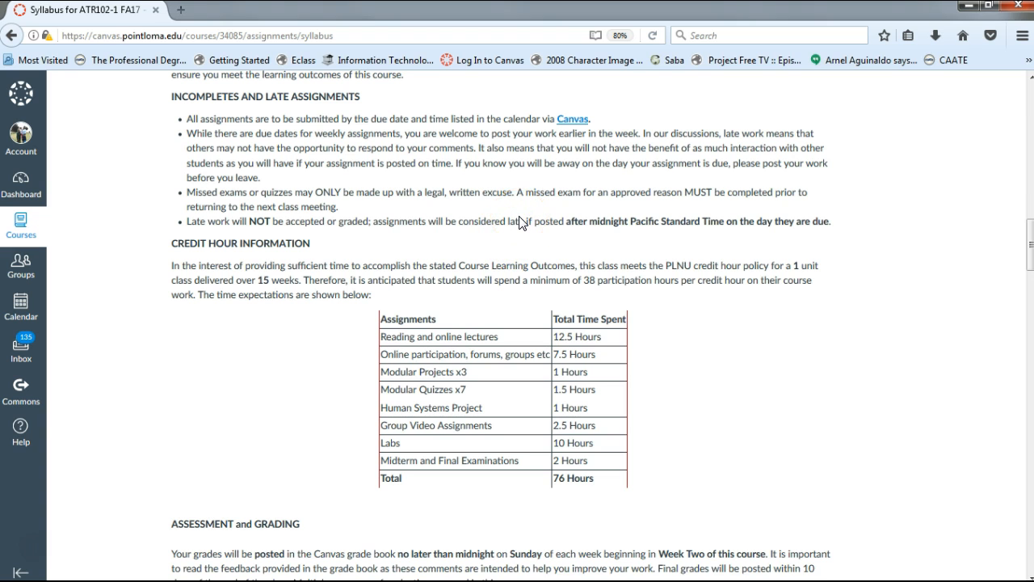
# - Leave the syllabus by choosing Modules in the course navigation
pyautogui.scroll(-3)
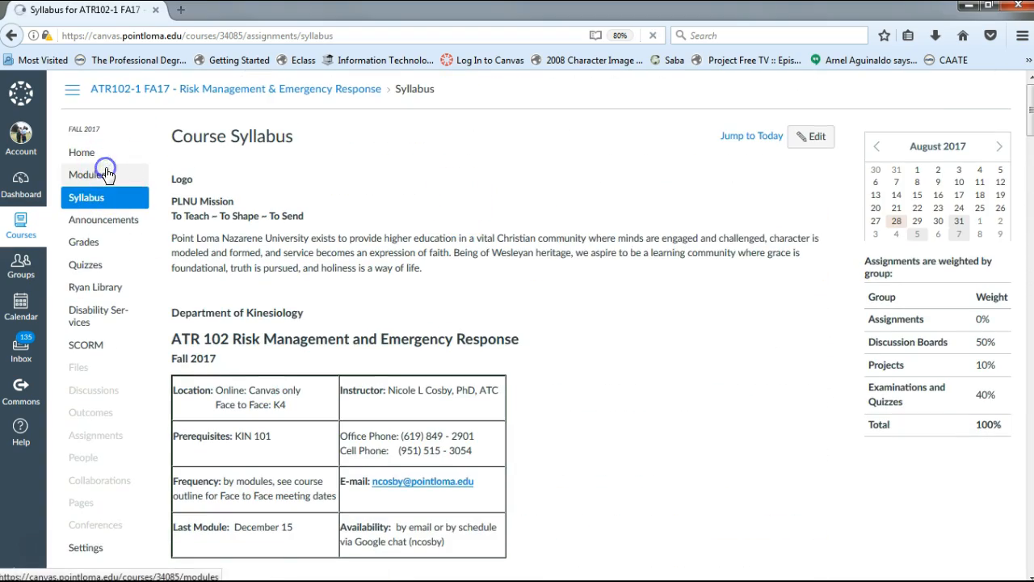
pyautogui.click(87, 174)
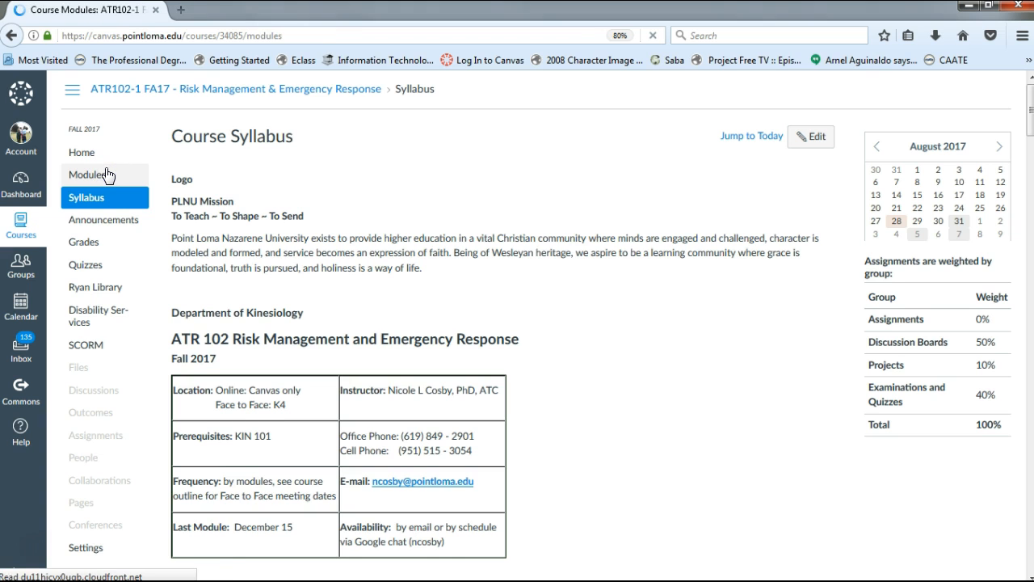
# - Load the Modules page listing Module 1 Responding to Emergency's readings, lectures and quizzes
pyautogui.click(86, 174)
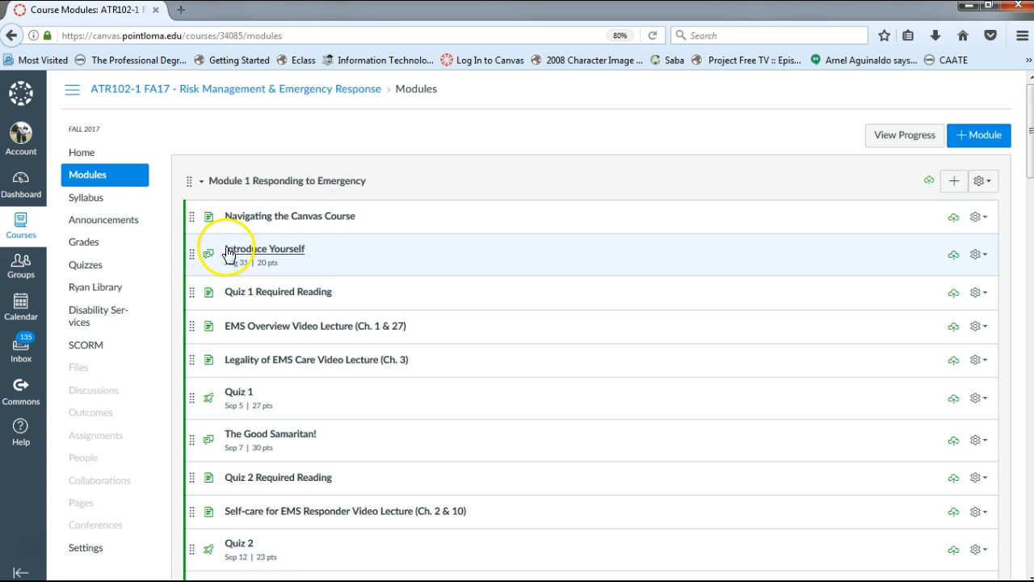
pyautogui.moveTo(234, 284)
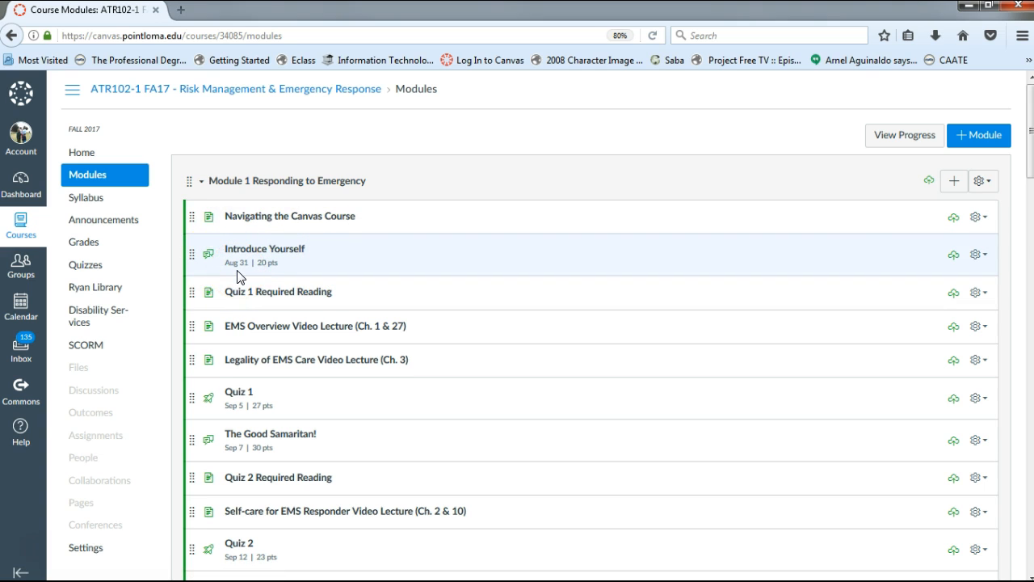
pyautogui.moveTo(278, 292)
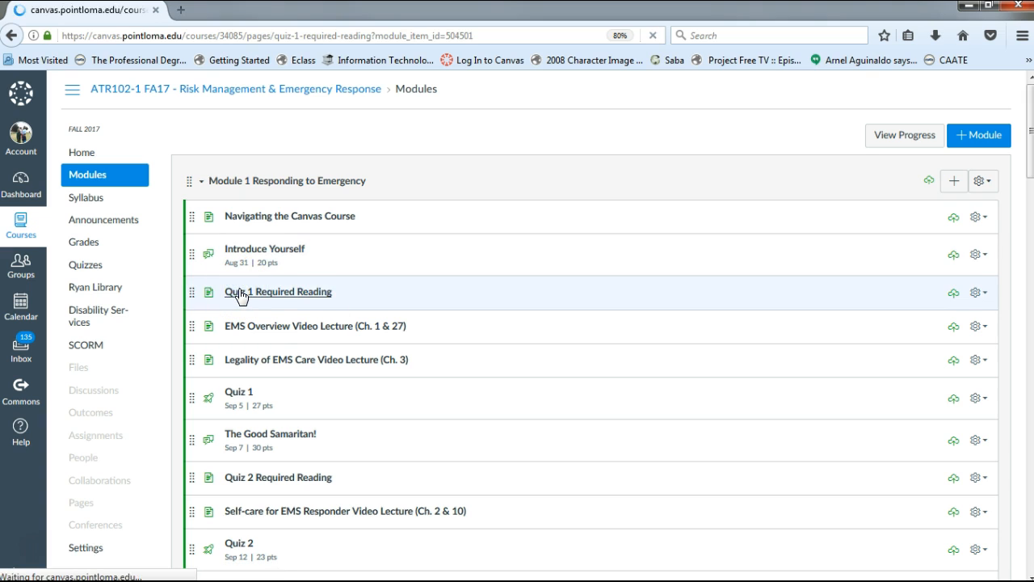
# - Open Quiz 1 Required Reading, which assigns Chapters 1 and 3
pyautogui.click(278, 291)
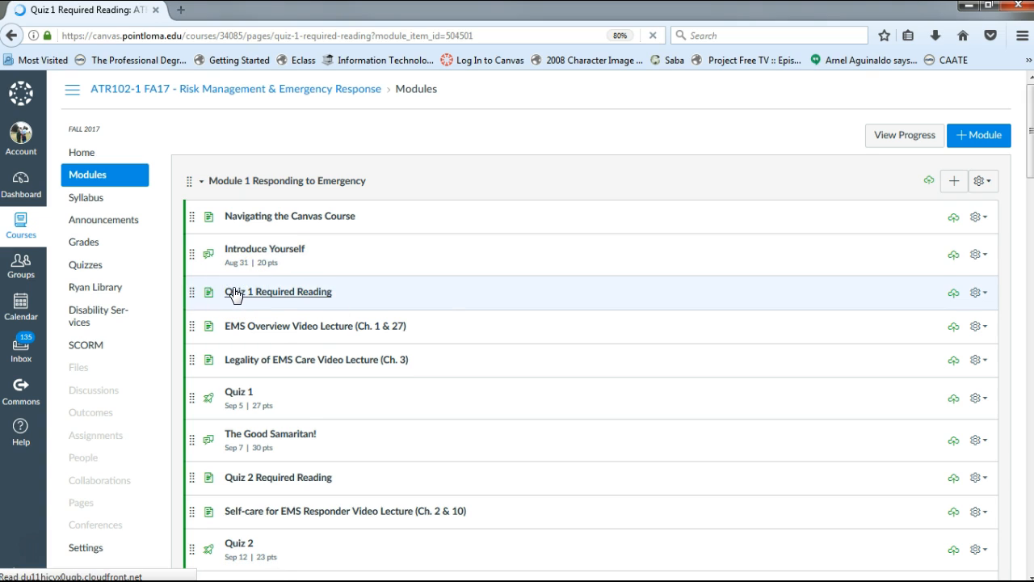
pyautogui.click(279, 292)
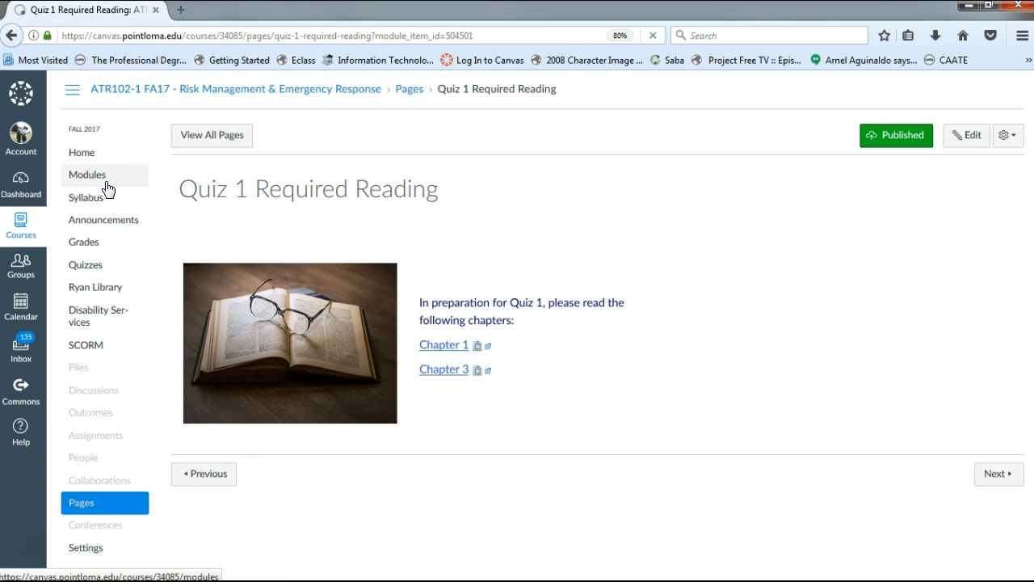
# - Go back to Modules to see Module 1's items down to the Module #1 Assignment
pyautogui.click(87, 174)
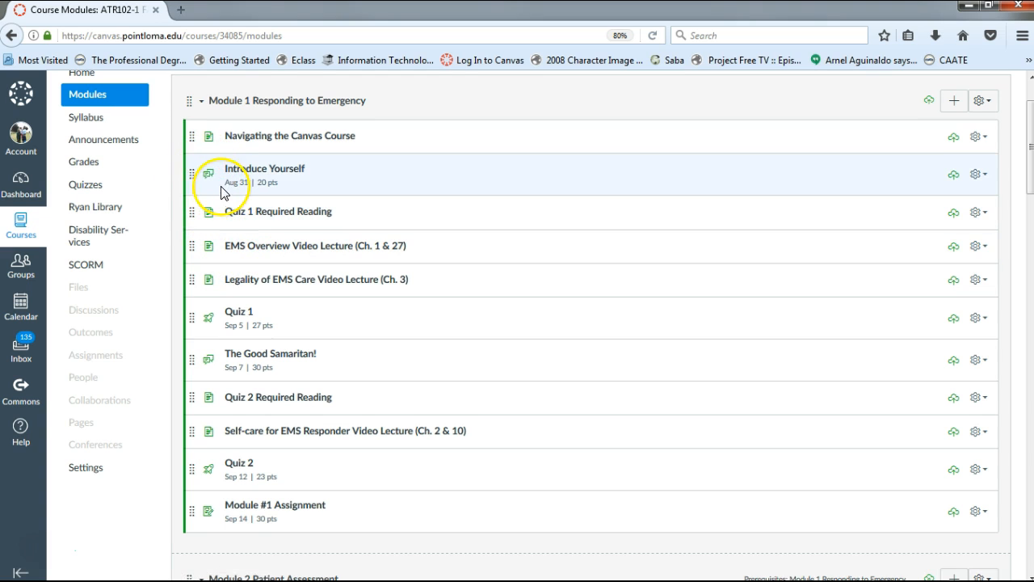
pyautogui.moveTo(204, 179)
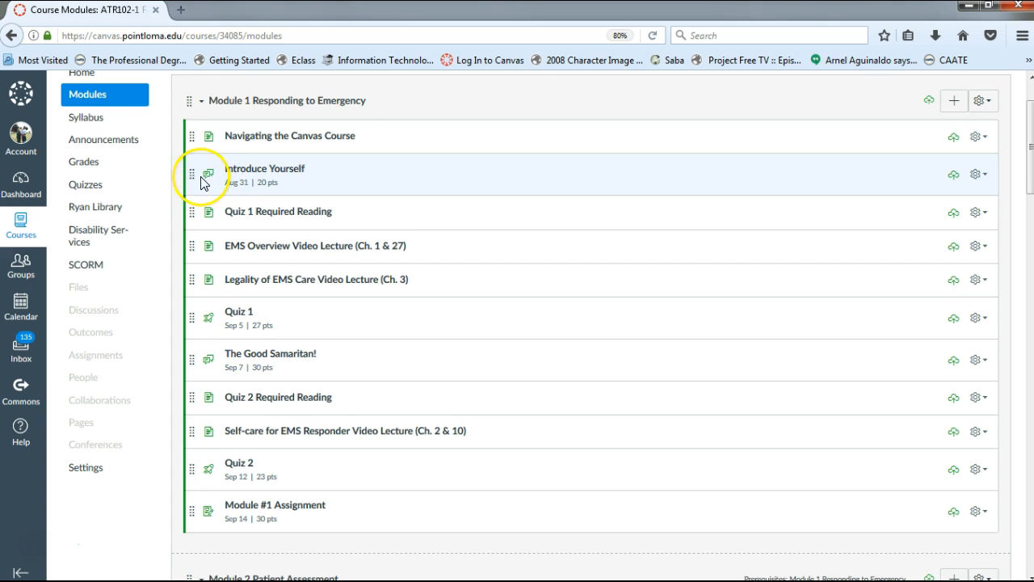
pyautogui.moveTo(209, 173)
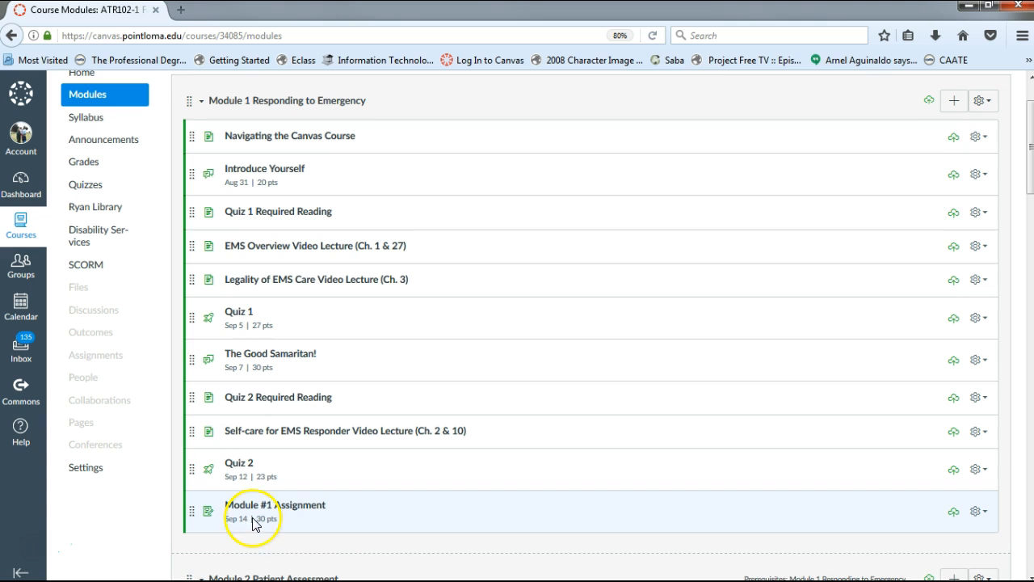
pyautogui.moveTo(274, 318)
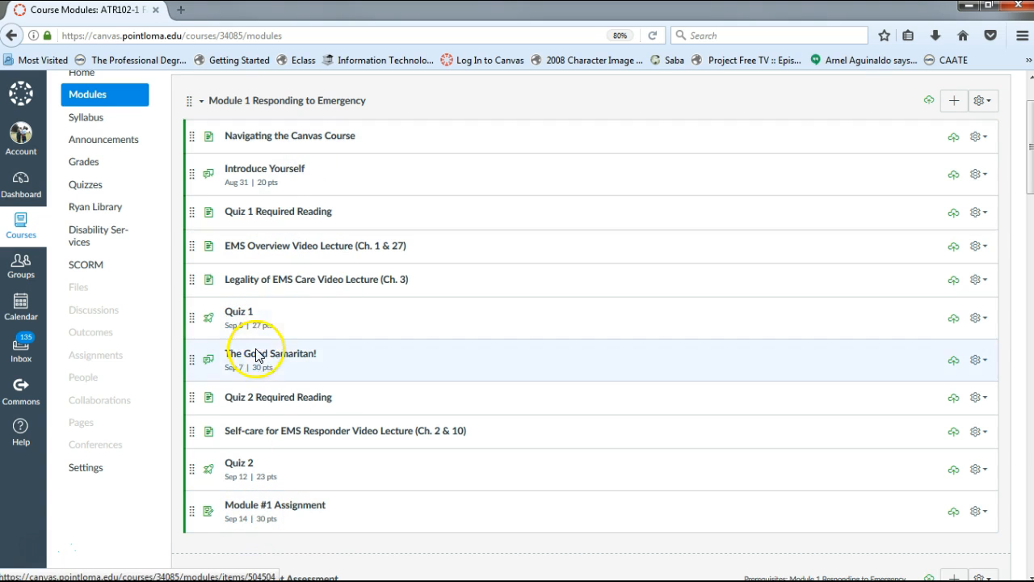
# - Scroll through Modules 2–4 down to Module 5 Special Populations and its final exams
pyautogui.scroll(-3)
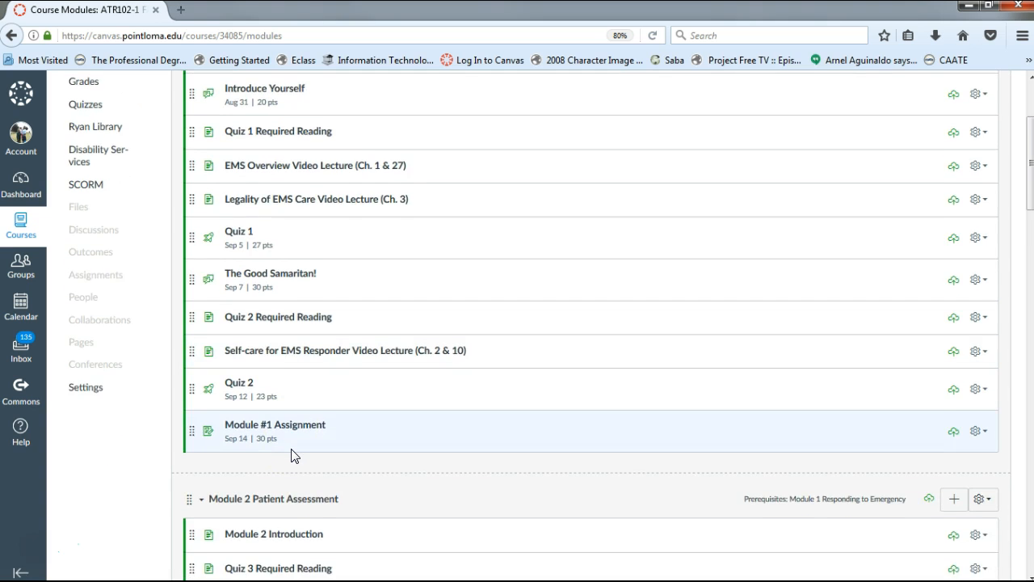
pyautogui.scroll(-3)
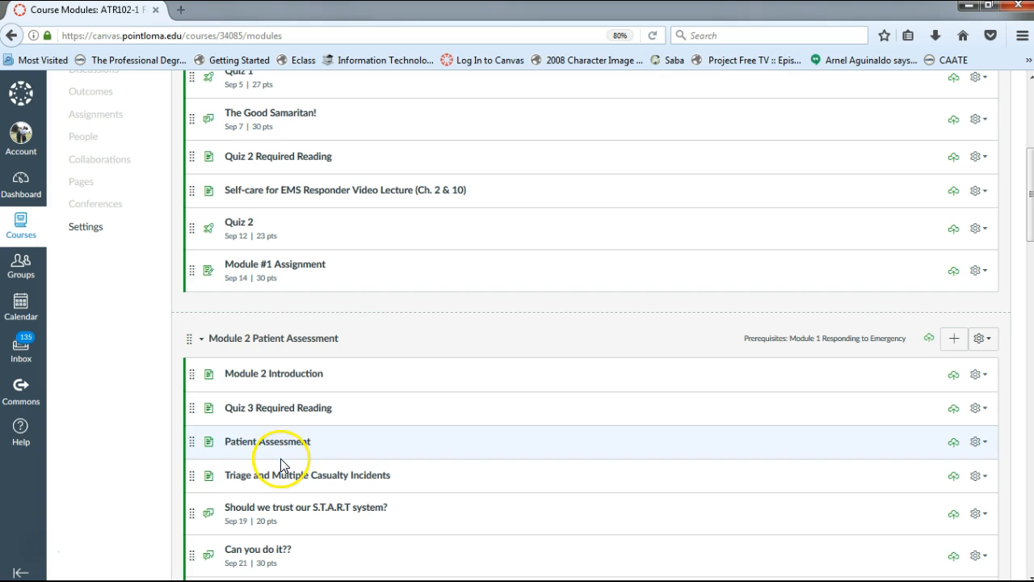
pyautogui.scroll(-3)
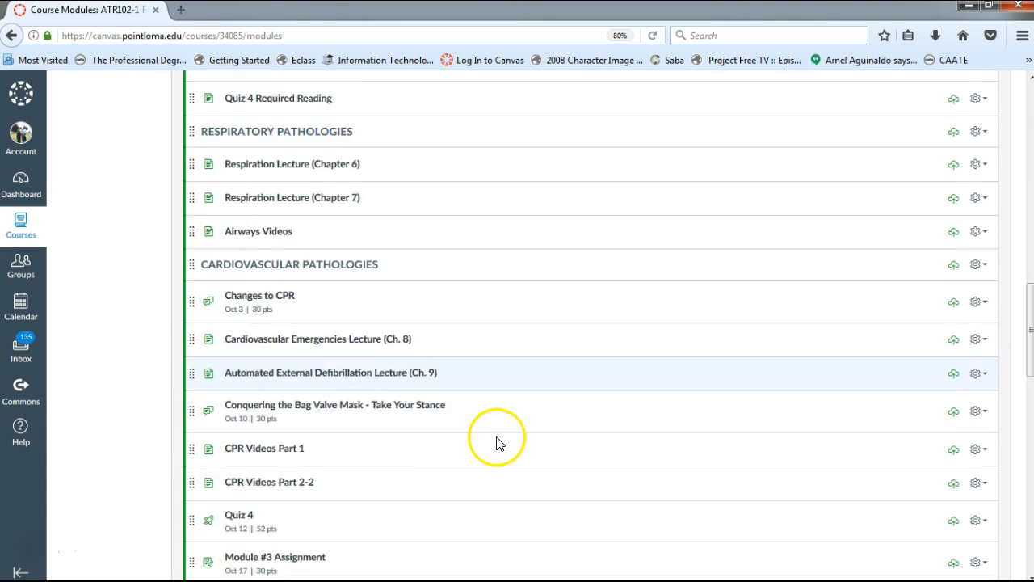
pyautogui.scroll(-3)
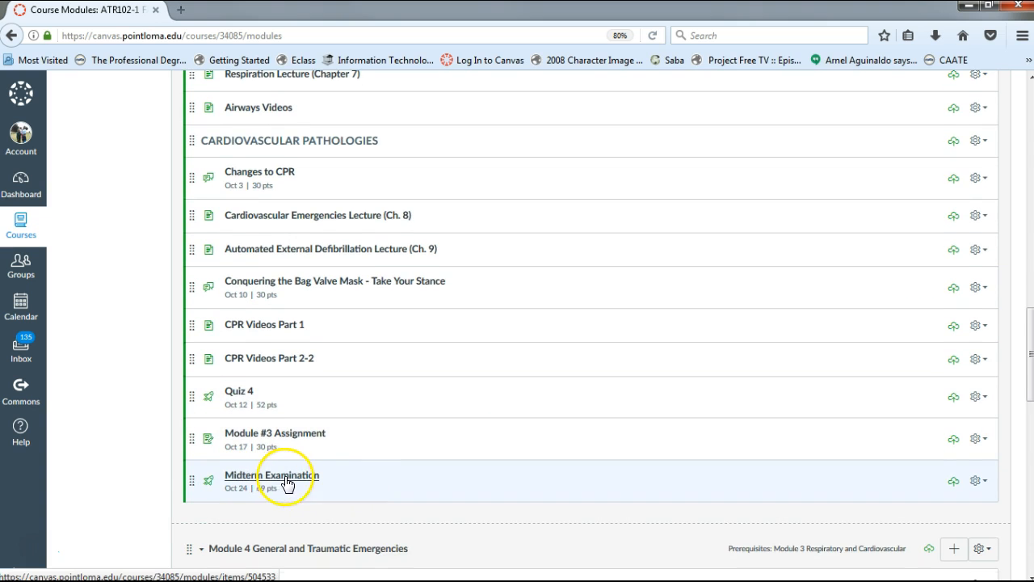
pyautogui.scroll(-3)
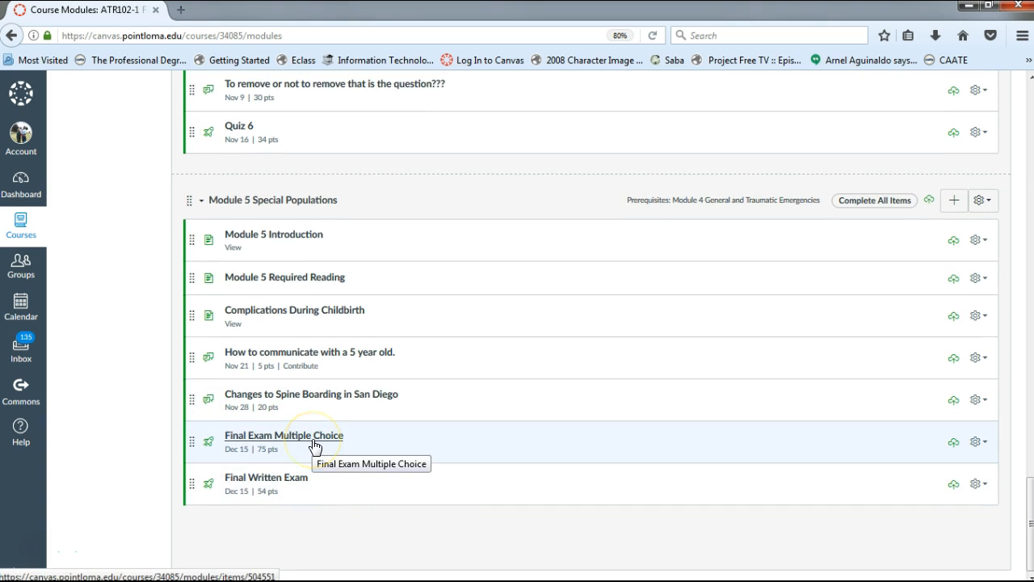
pyautogui.moveTo(307, 490)
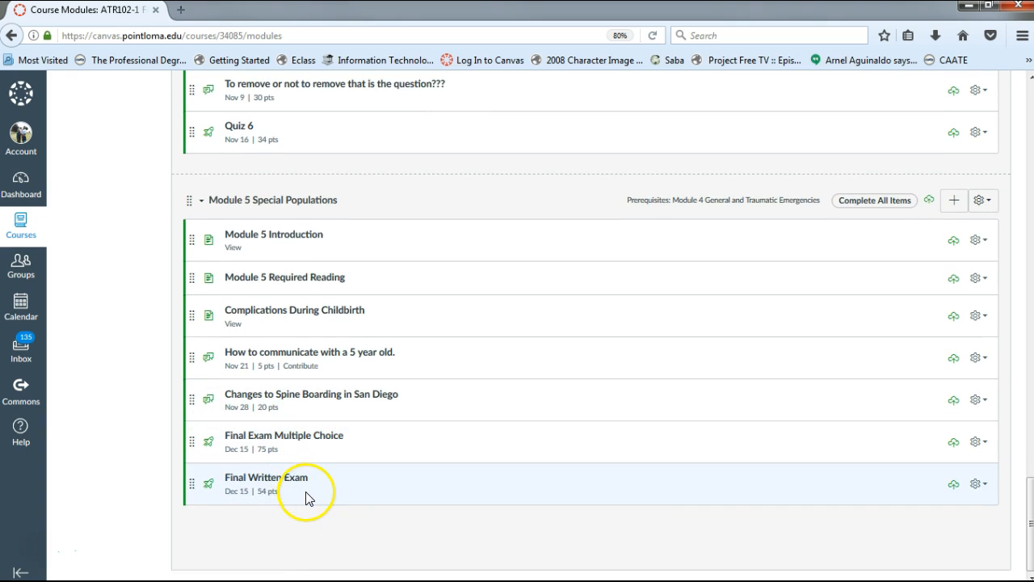
pyautogui.moveTo(318, 483)
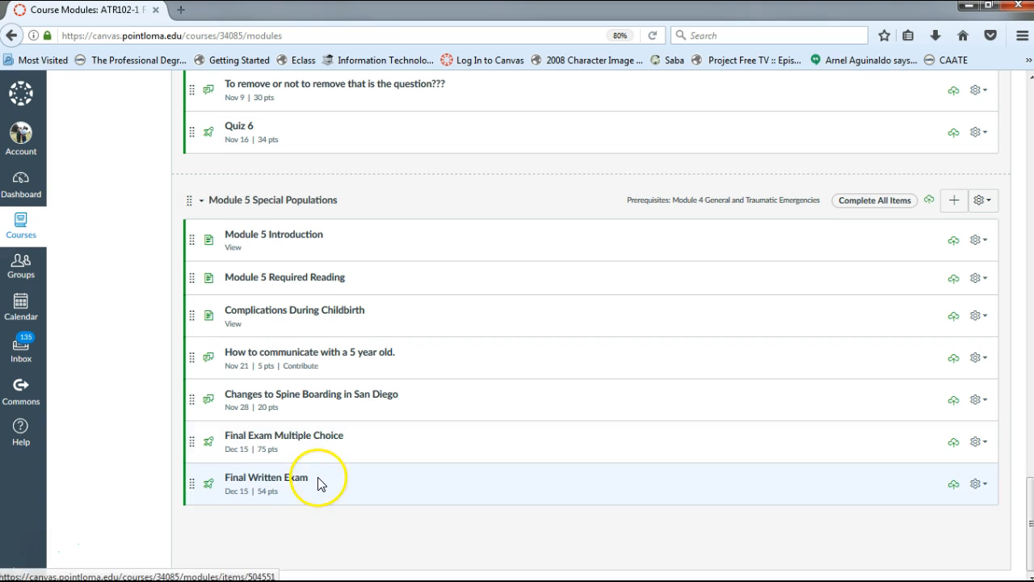
pyautogui.moveTo(329, 508)
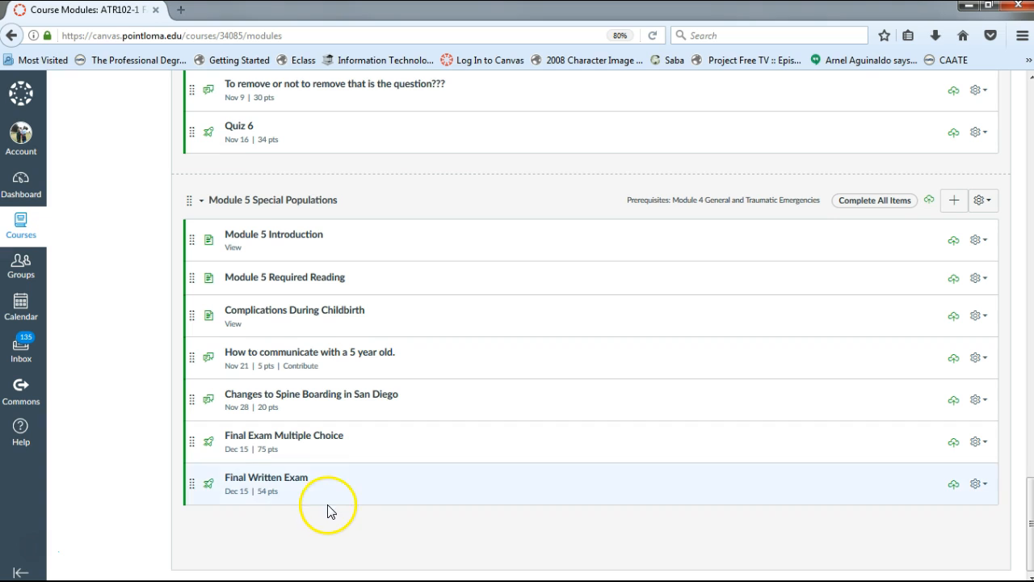
pyautogui.moveTo(315, 505)
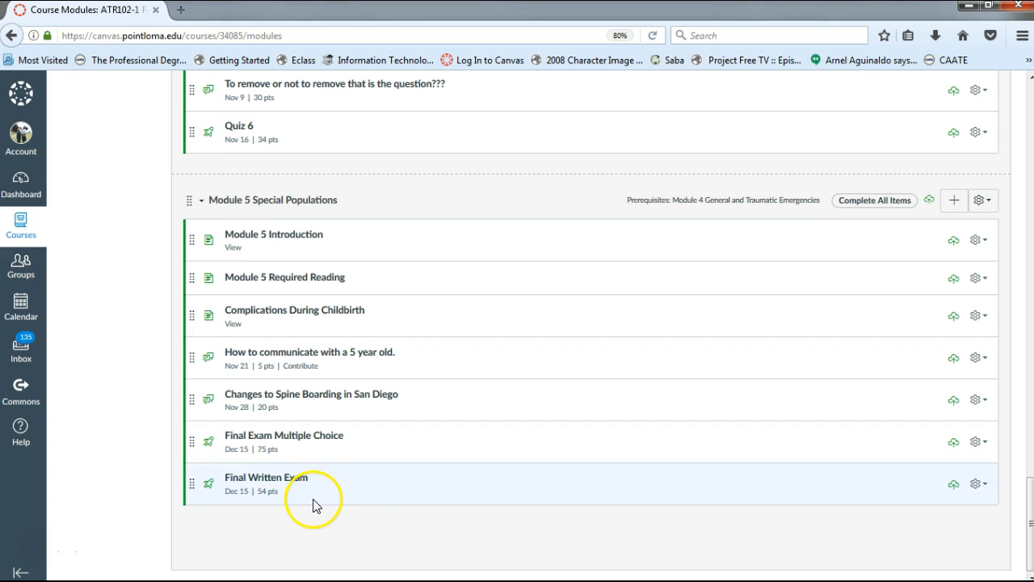
pyautogui.moveTo(327, 496)
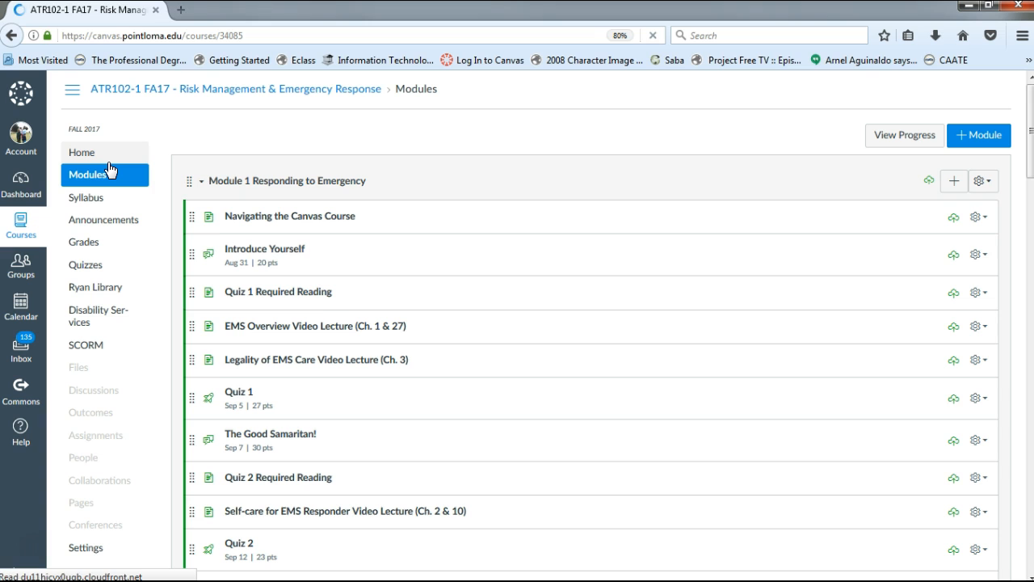
# - View the course home page's welcome message and instructor contact, then head to the Syllabus
pyautogui.click(81, 152)
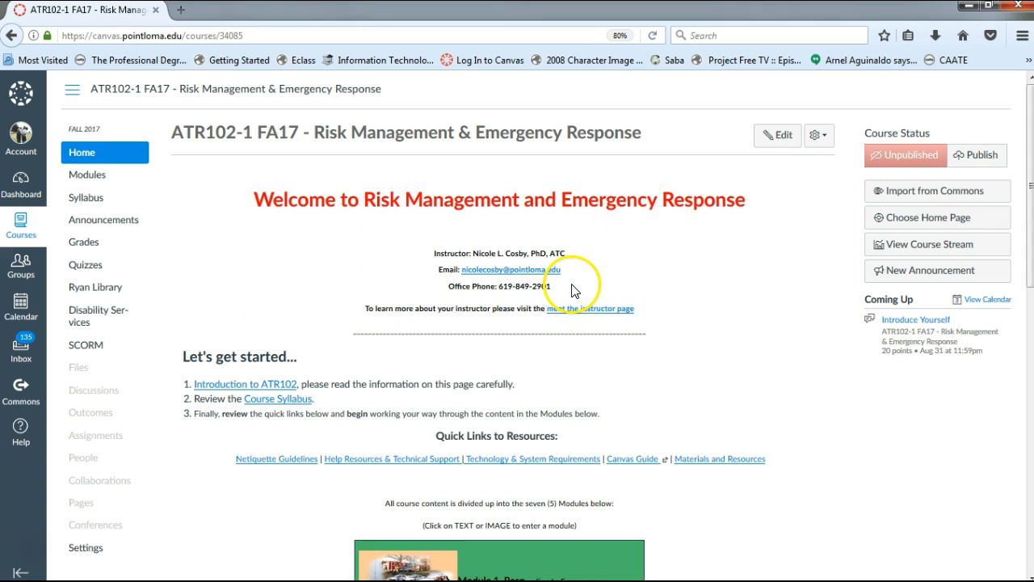
pyautogui.click(86, 198)
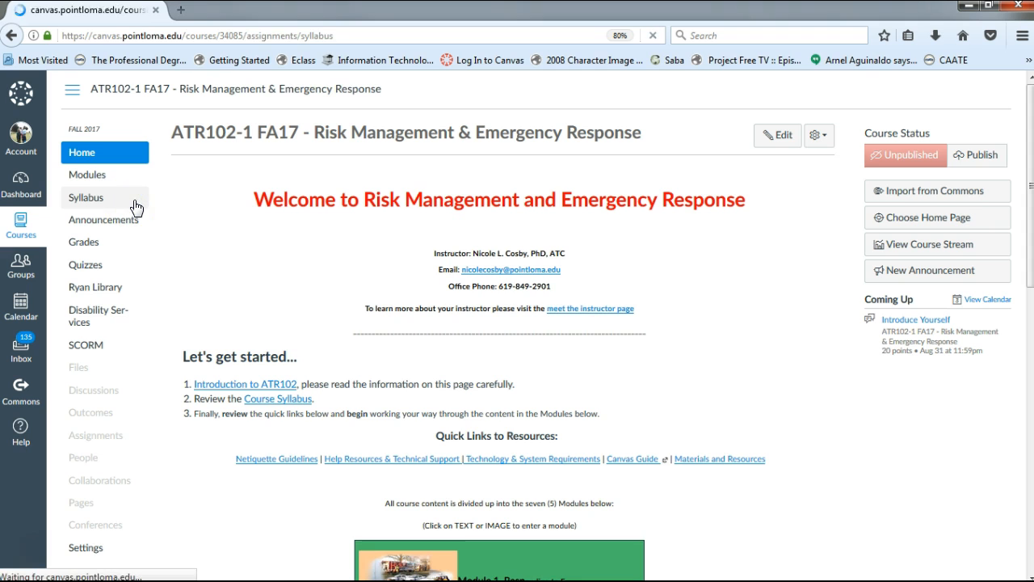
# - Reload the ATR102-1 syllabus showing its course details table and description
pyautogui.click(86, 197)
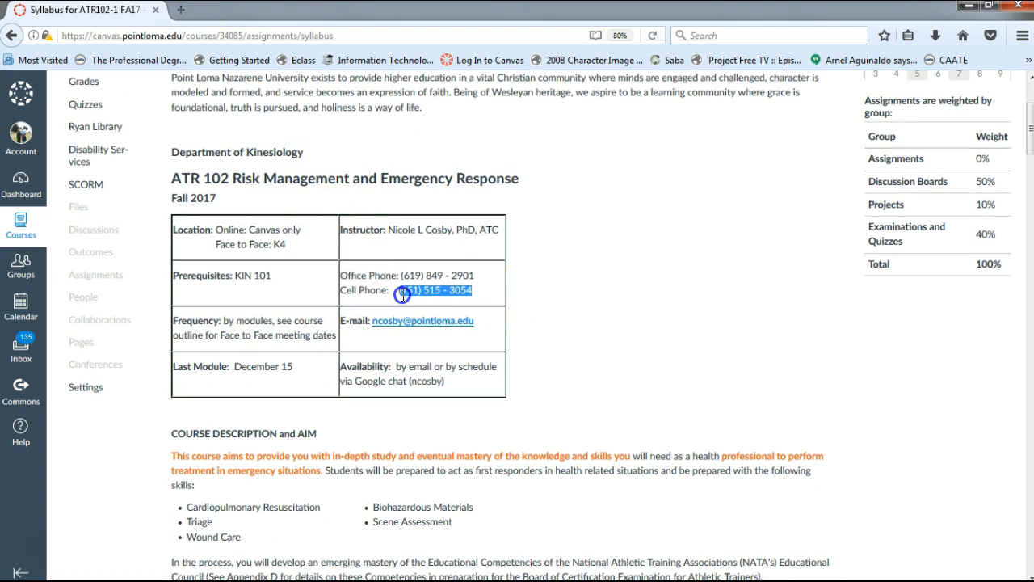
pyautogui.moveTo(606, 307)
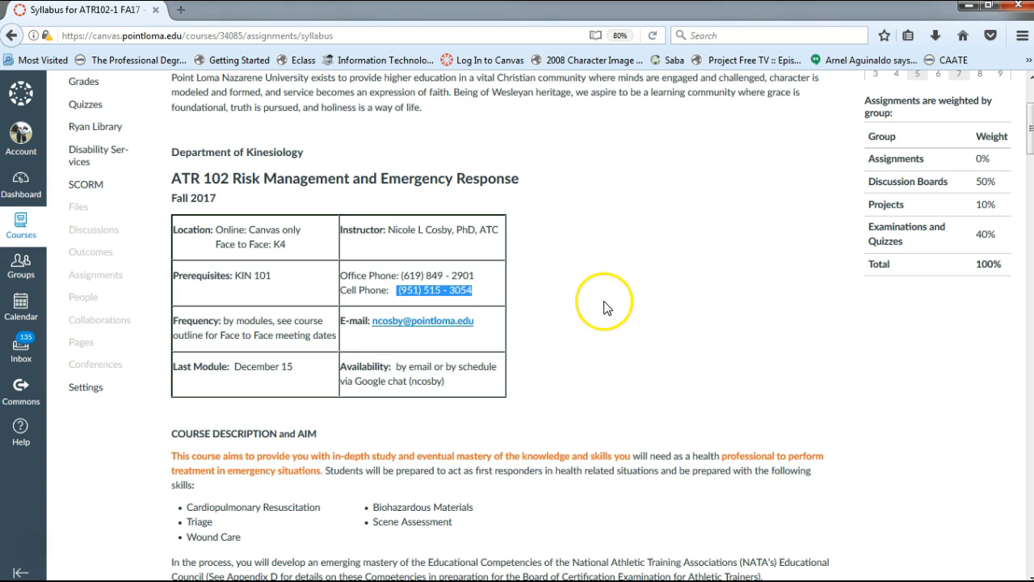
pyautogui.moveTo(566, 358)
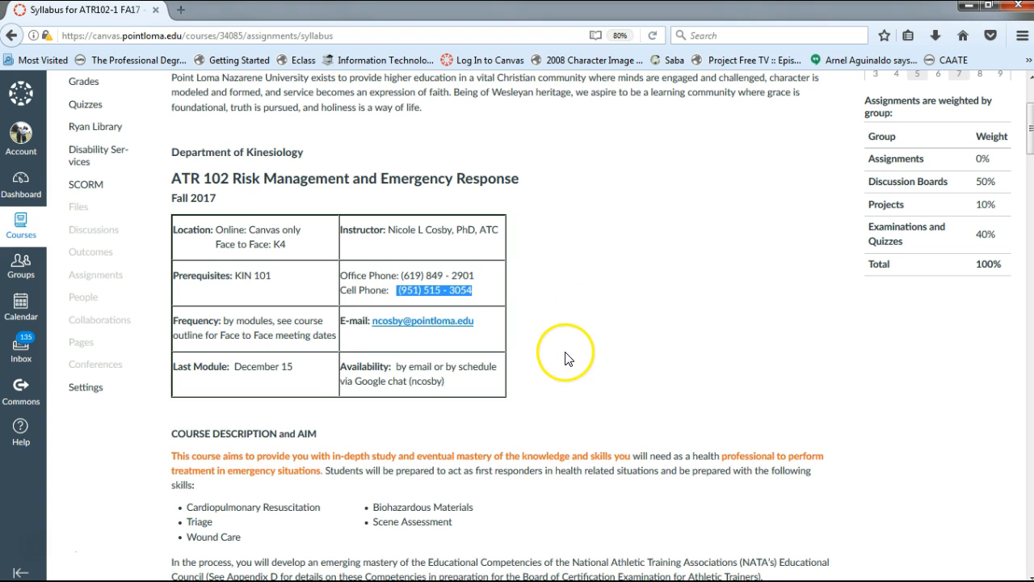
pyautogui.moveTo(578, 343)
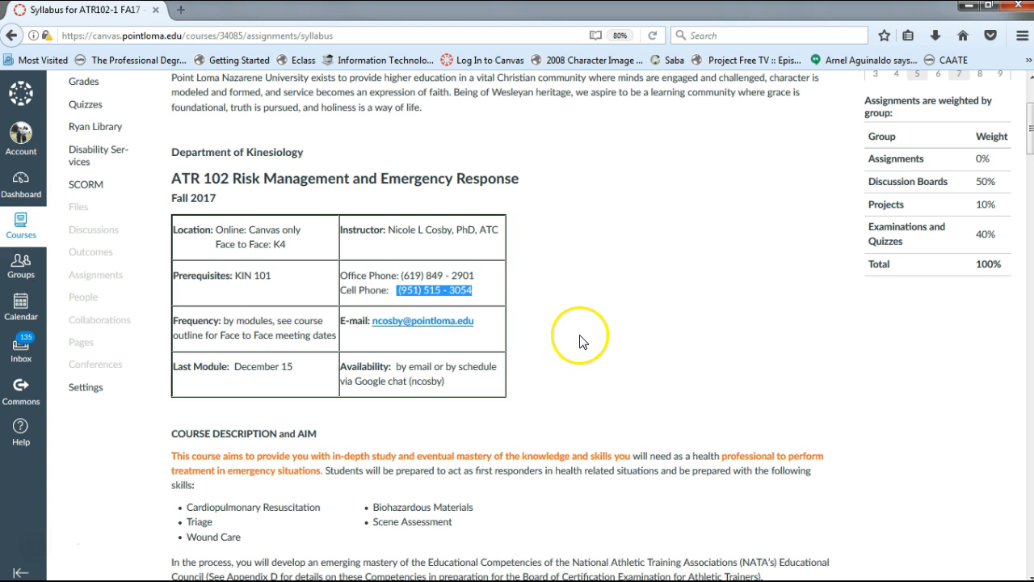
pyautogui.moveTo(165, 491)
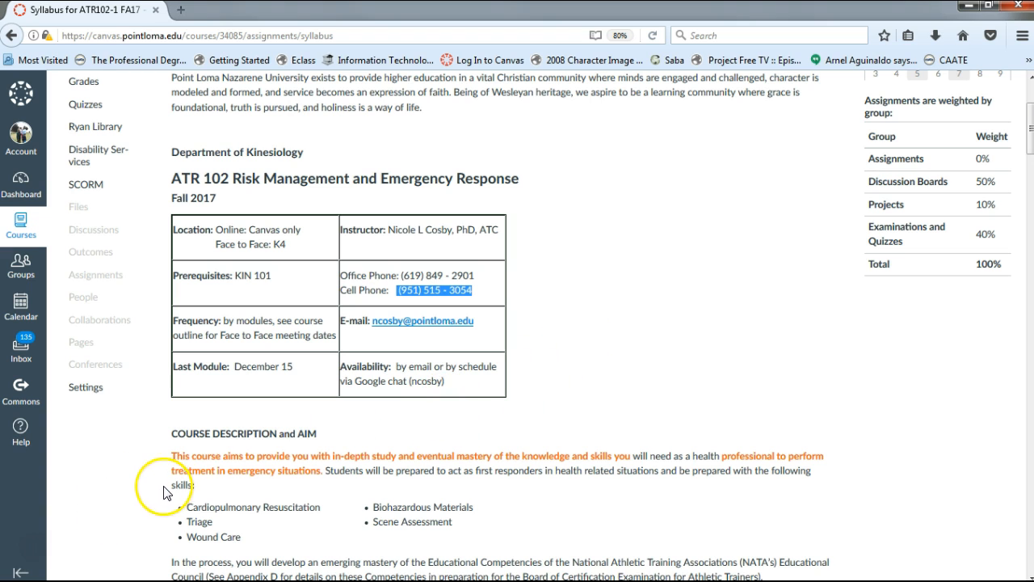
pyautogui.moveTo(32, 555)
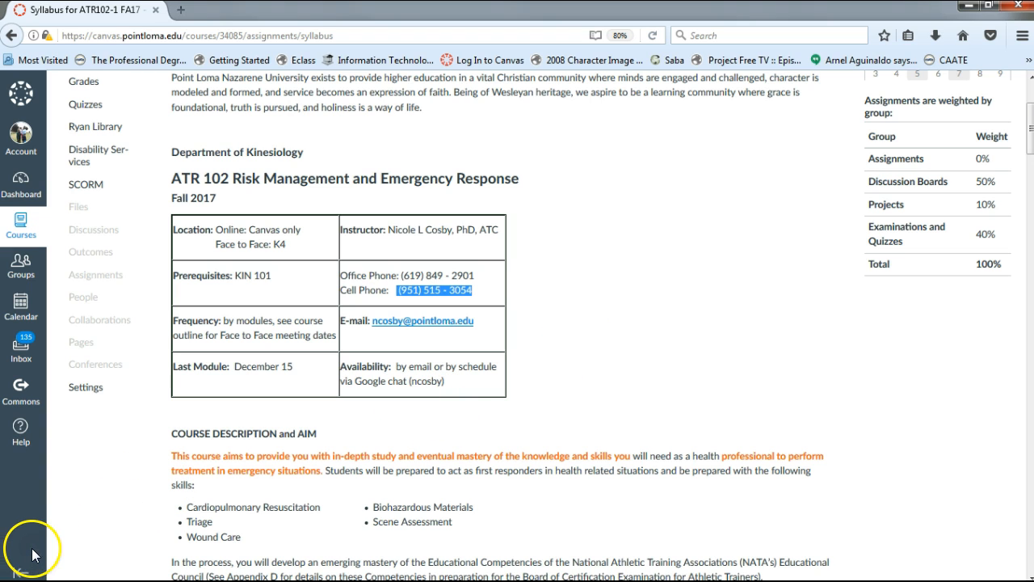